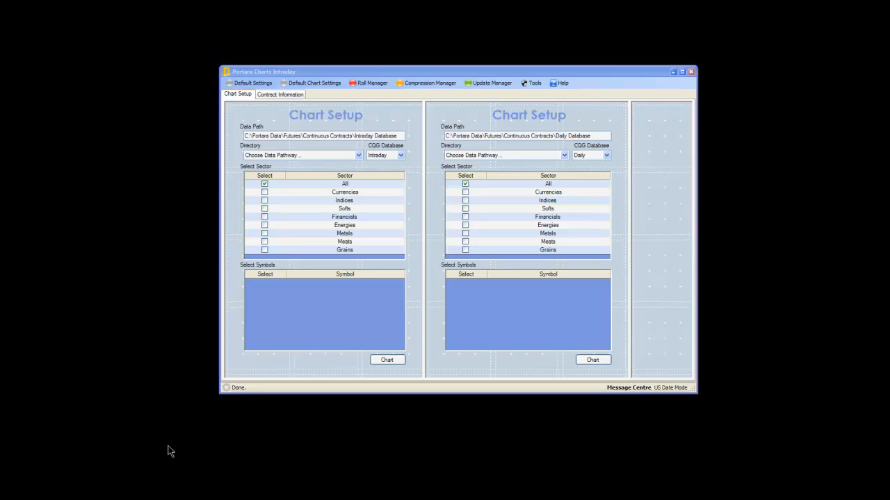
pyautogui.moveTo(172, 348)
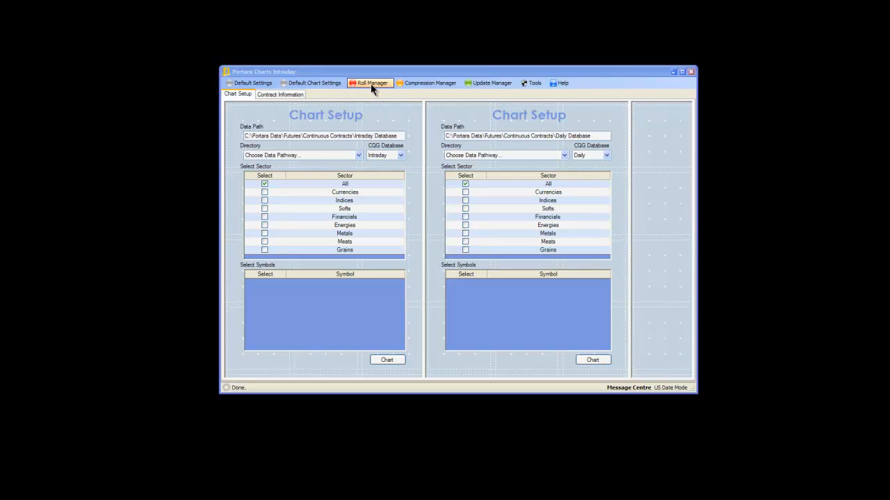
# Launch the Roll Manager from the Chart Setup toolbar
pyautogui.click(370, 83)
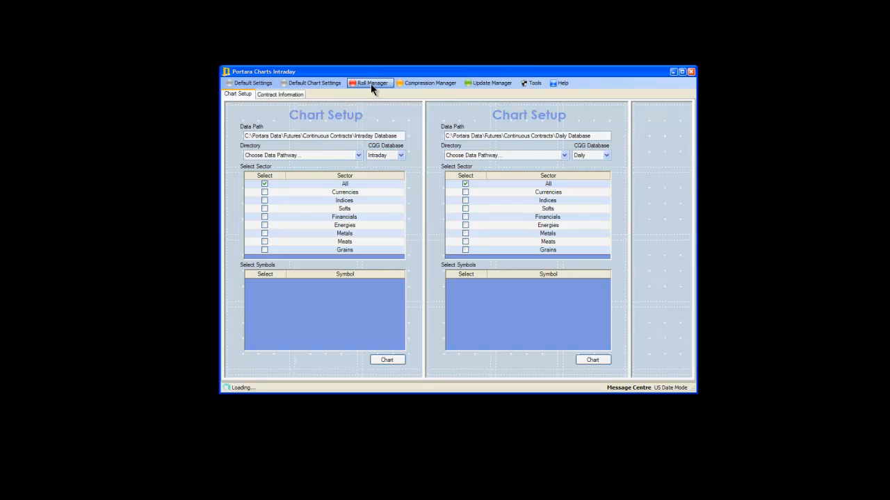
# Tick the British Pound (BP) Hybrid stream for rolling
pyautogui.click(370, 84)
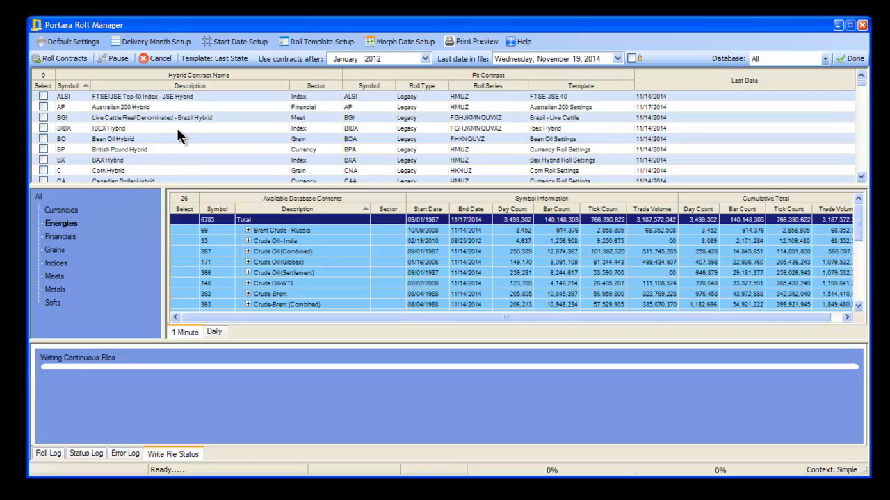
pyautogui.click(43, 150)
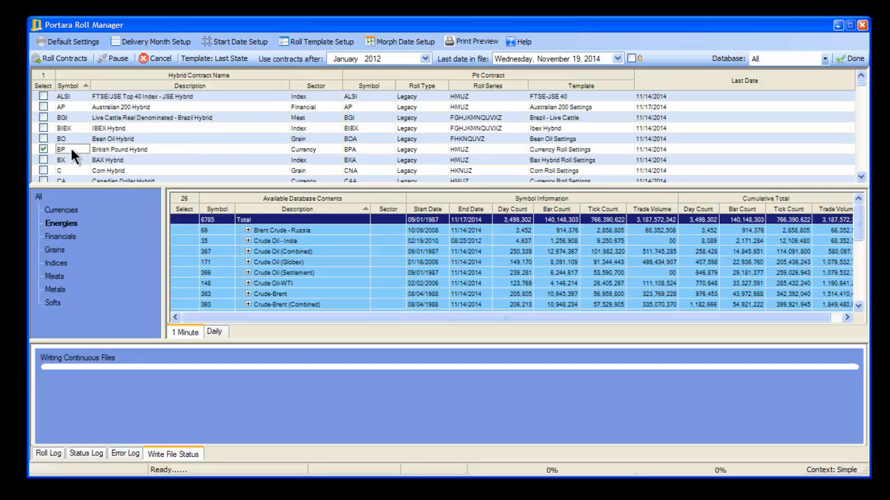
pyautogui.rightClick(61, 150)
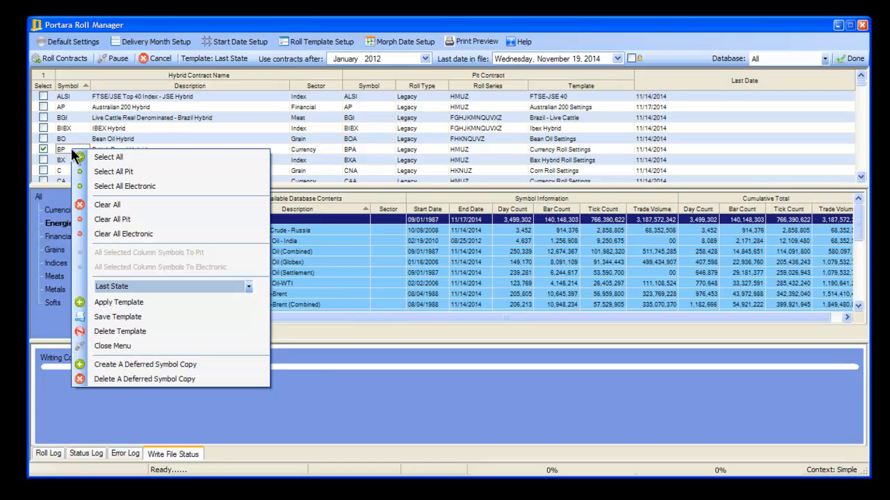
pyautogui.moveTo(132, 383)
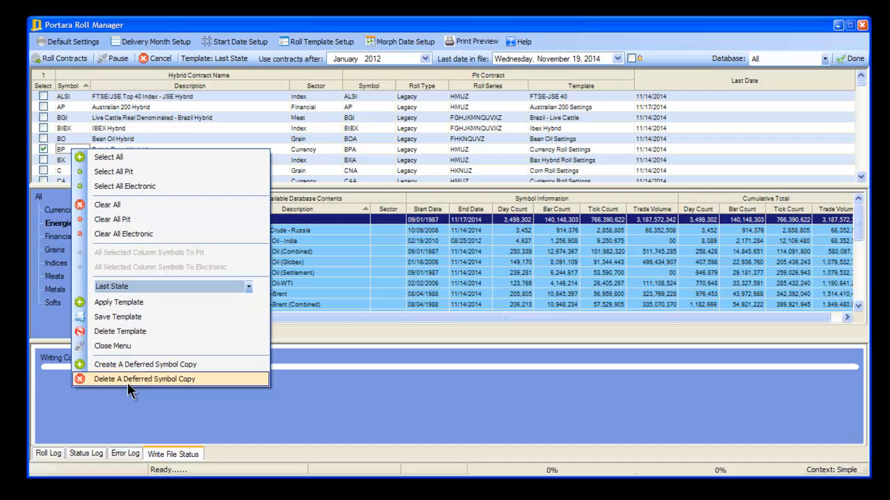
pyautogui.moveTo(136, 364)
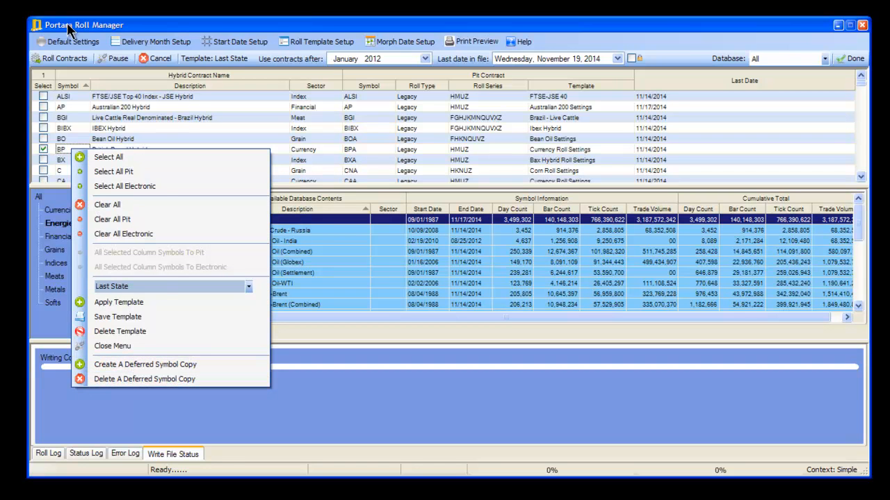
# Enable Use Deferred Contracts (Advanced) under Default Settings
pyautogui.click(72, 42)
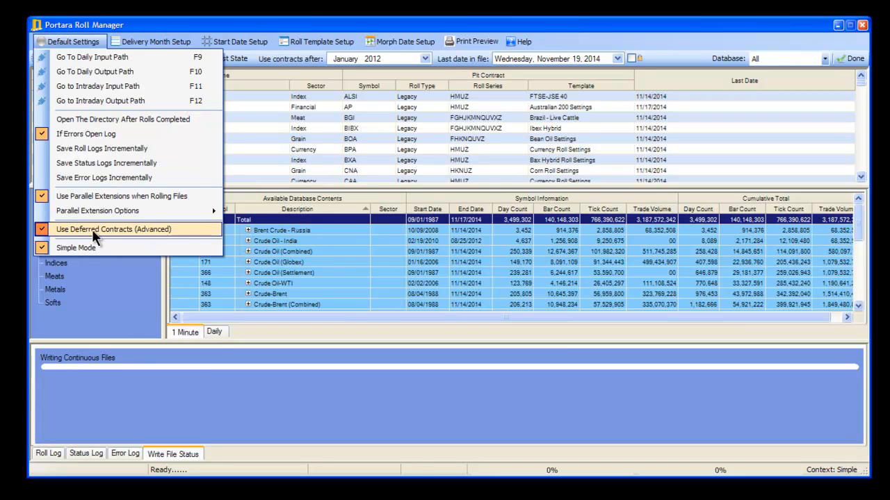
pyautogui.click(156, 42)
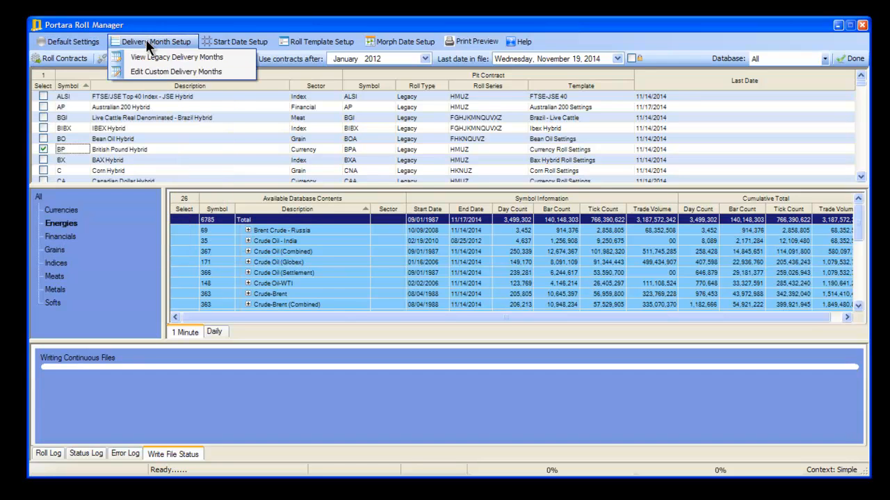
pyautogui.click(69, 41)
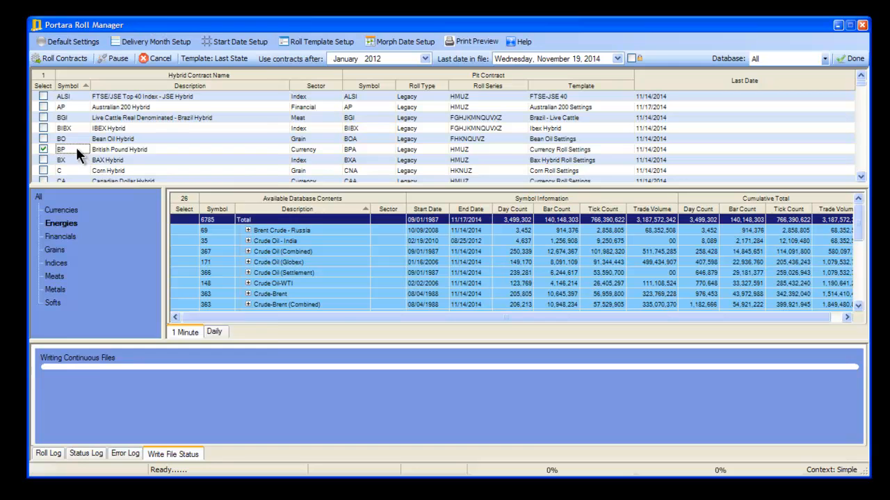
# Create the deferred copy BP_d01 and assign it the Currency Roll Settings template
pyautogui.rightClick(76, 150)
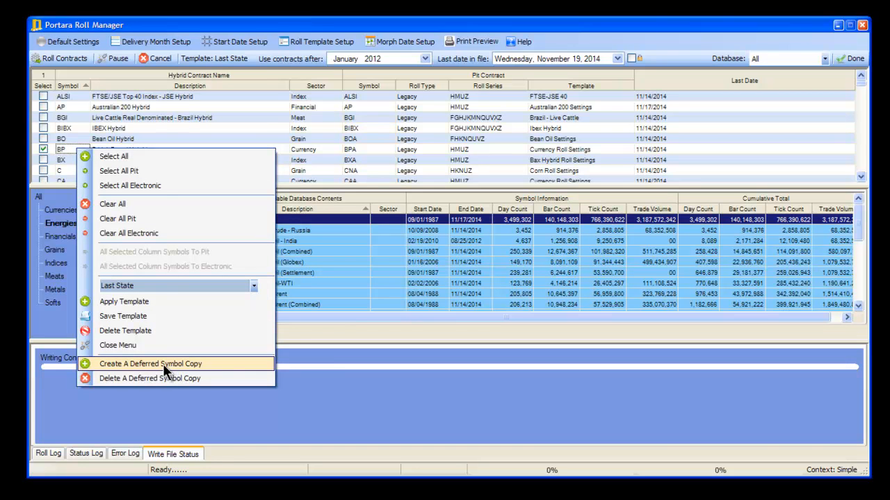
pyautogui.click(150, 364)
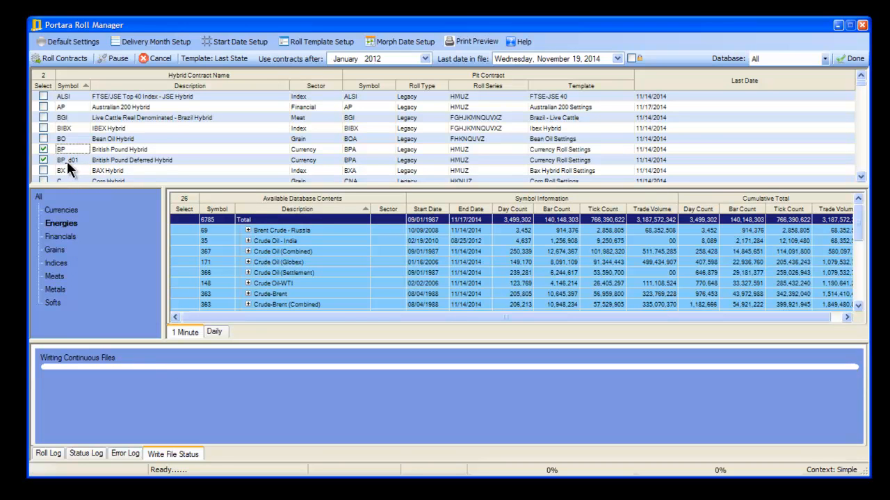
pyautogui.moveTo(75, 170)
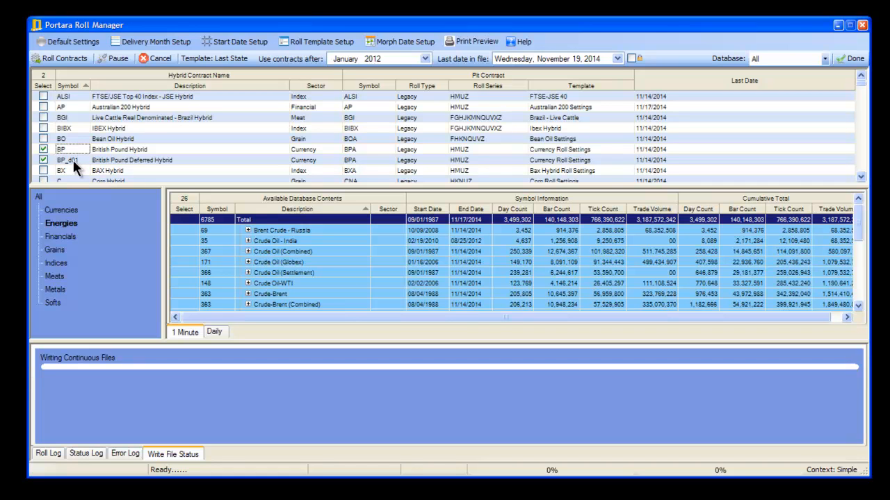
pyautogui.moveTo(350, 161)
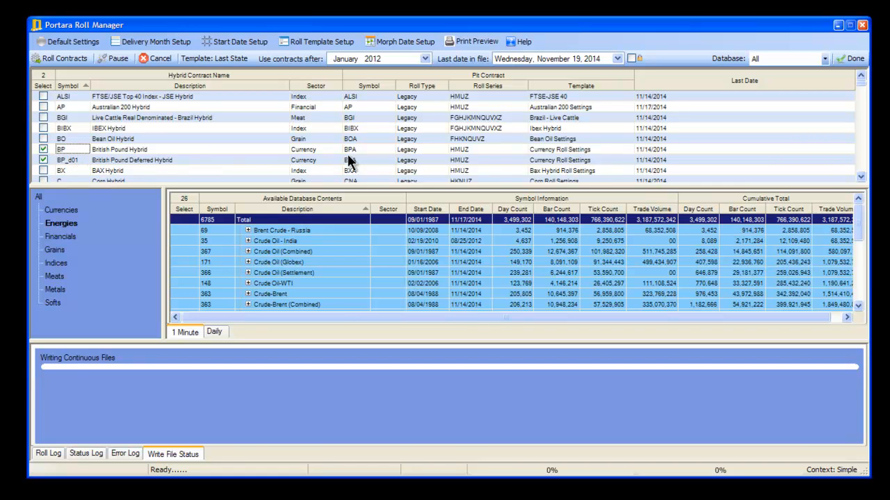
pyautogui.moveTo(581, 169)
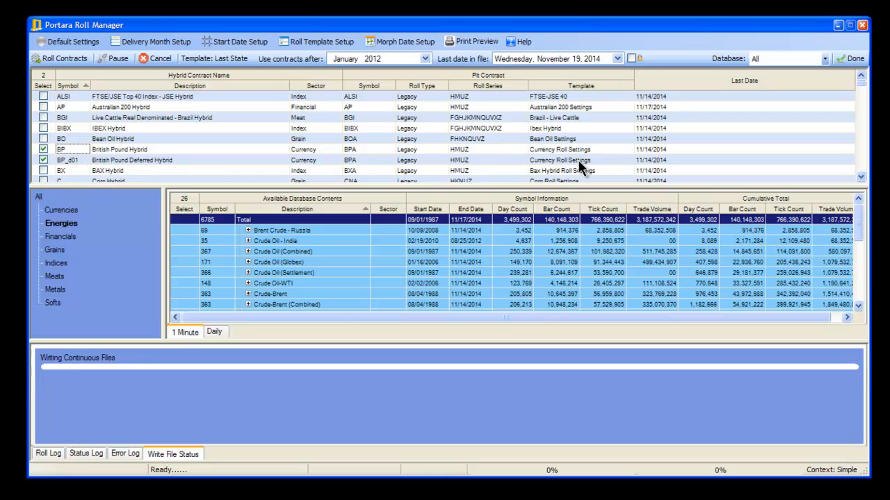
pyautogui.moveTo(517, 164)
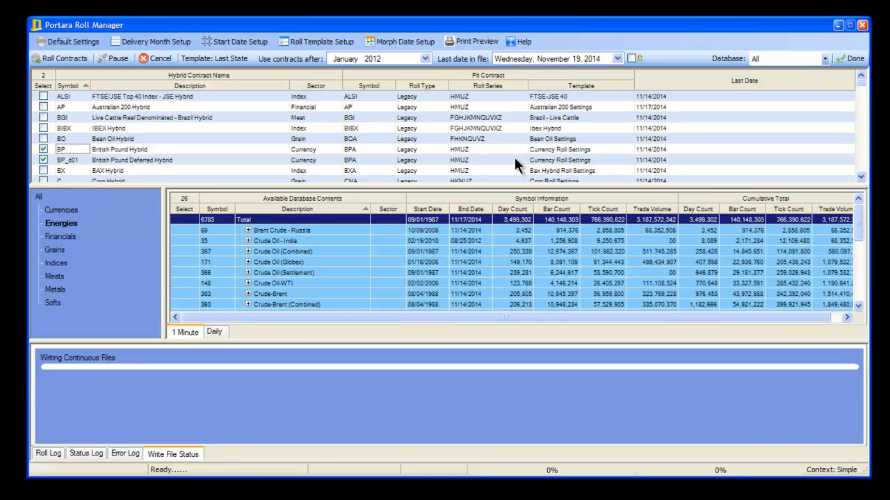
pyautogui.click(577, 160)
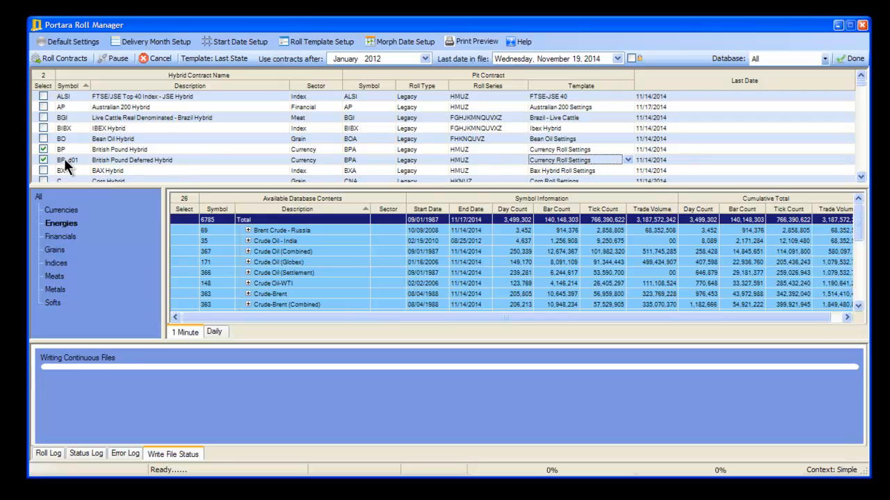
pyautogui.moveTo(444, 174)
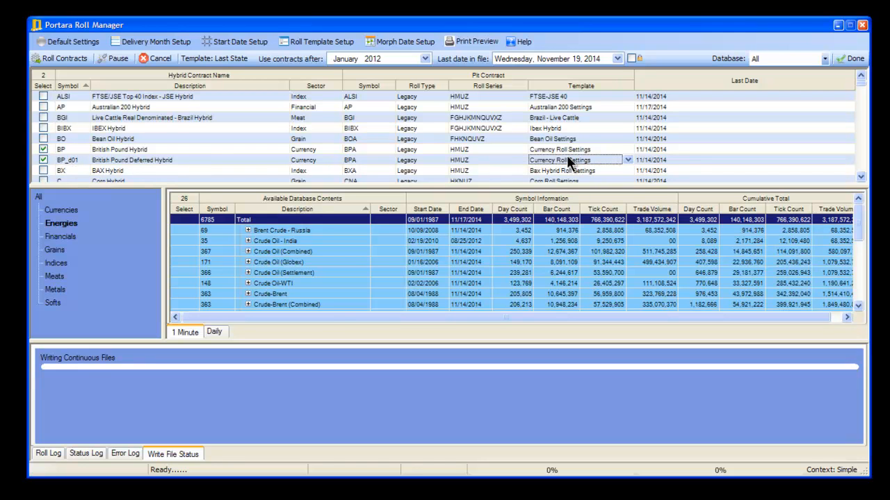
pyautogui.moveTo(480, 167)
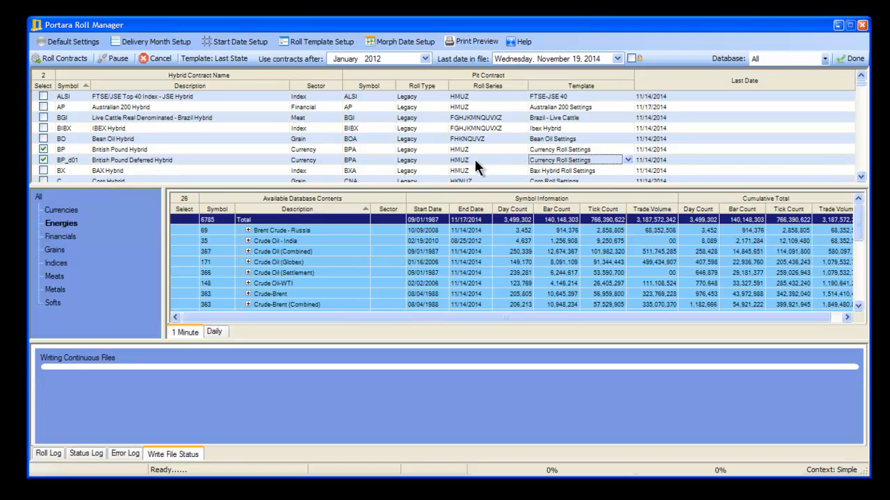
pyautogui.moveTo(479, 167)
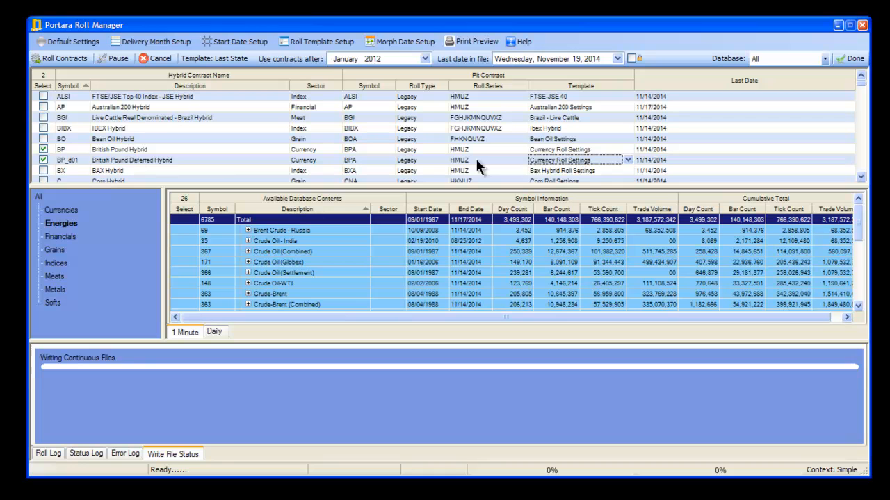
pyautogui.moveTo(570, 152)
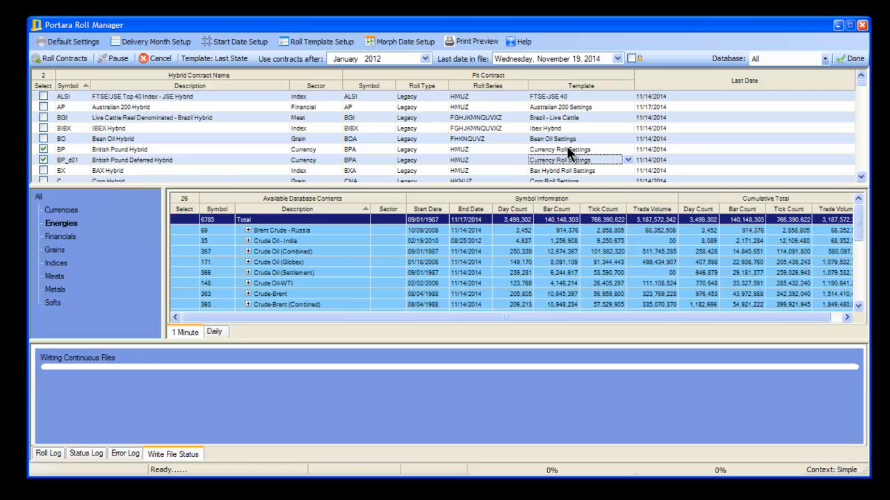
pyautogui.moveTo(565, 158)
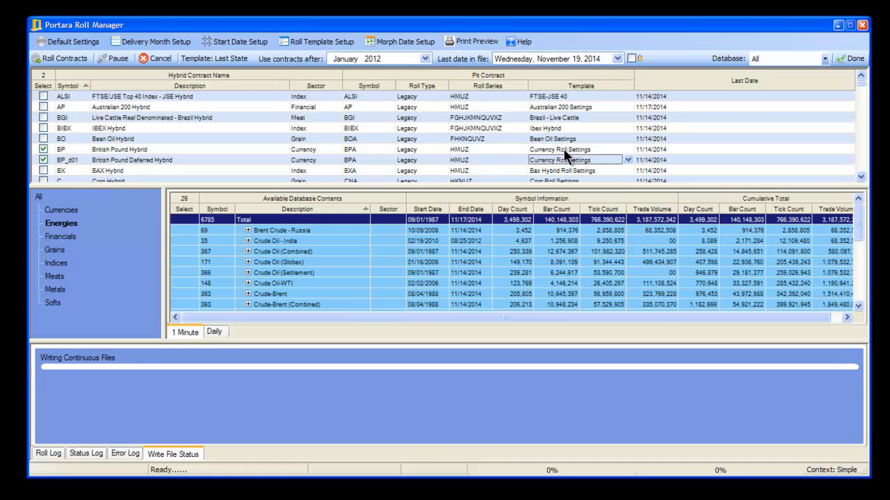
pyautogui.moveTo(564, 160)
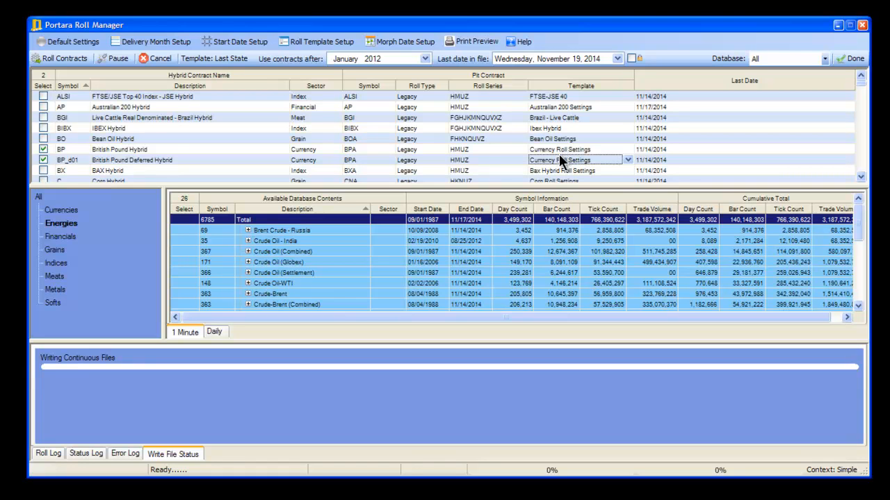
pyautogui.moveTo(554, 166)
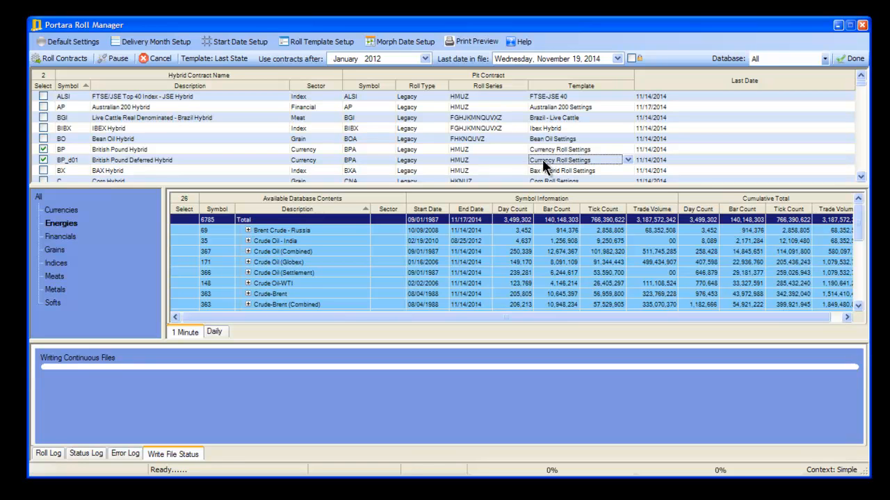
pyautogui.moveTo(576, 172)
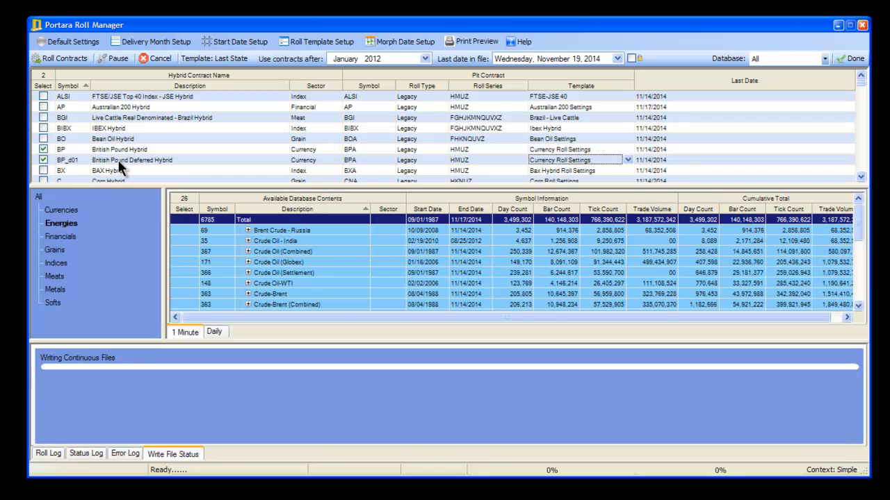
pyautogui.moveTo(230, 167)
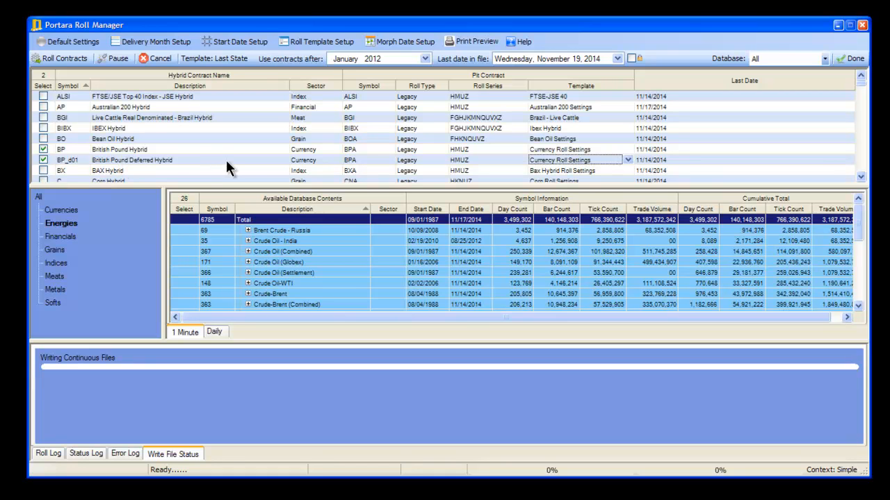
pyautogui.moveTo(177, 164)
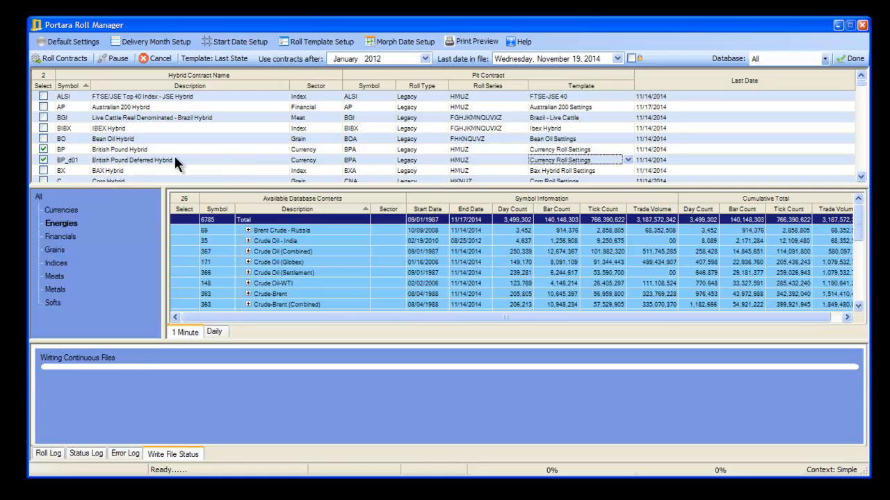
pyautogui.moveTo(514, 173)
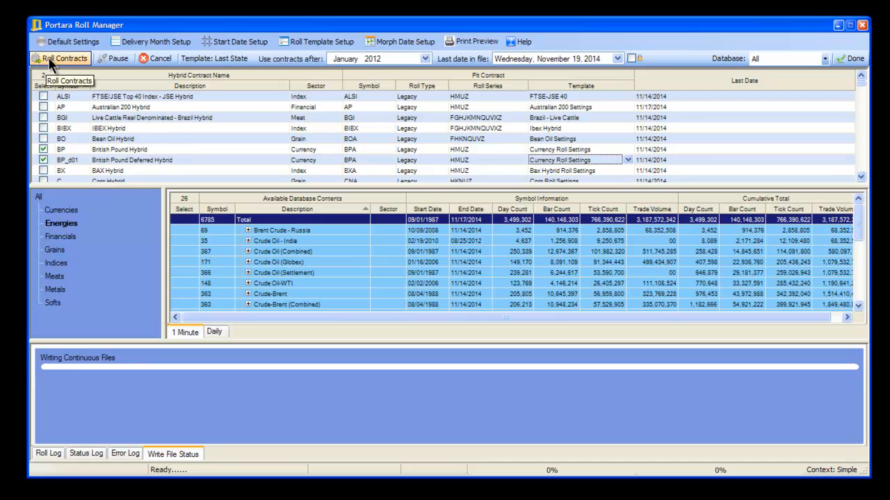
# Roll the ticked BP streams to write continuous files, then close the Roll Manager
pyautogui.click(64, 59)
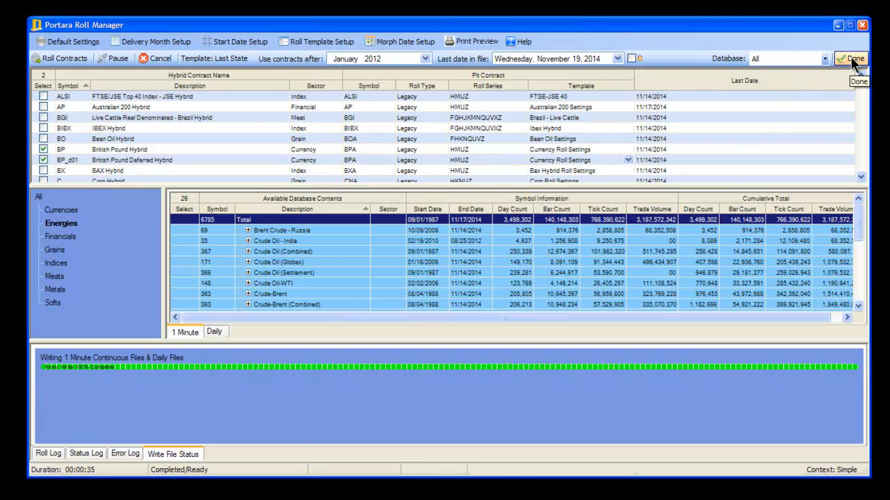
pyautogui.click(851, 58)
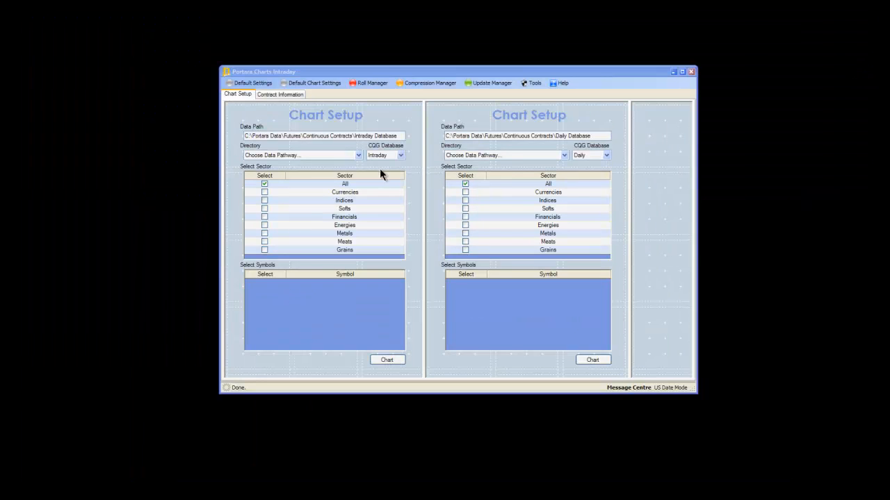
pyautogui.click(430, 83)
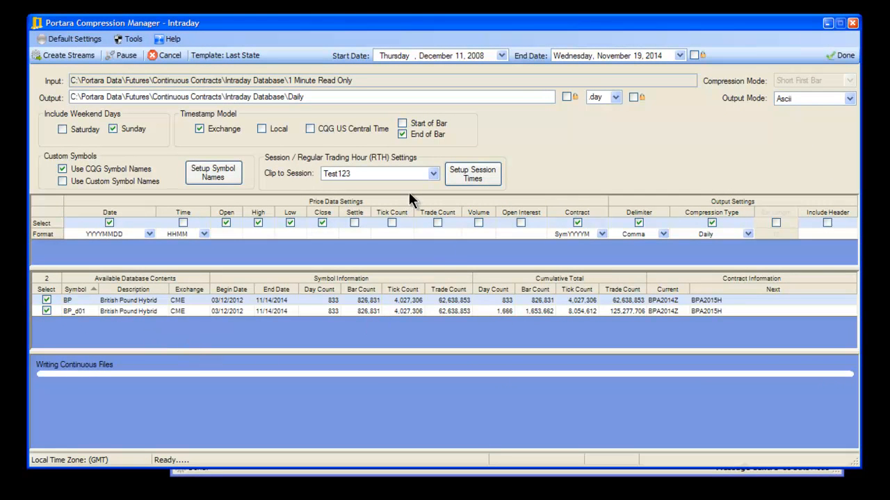
pyautogui.moveTo(529, 174)
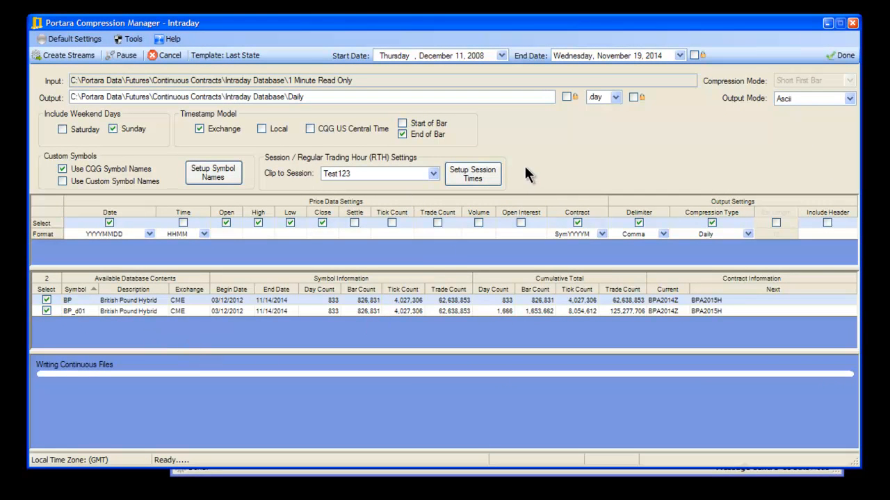
pyautogui.moveTo(445, 211)
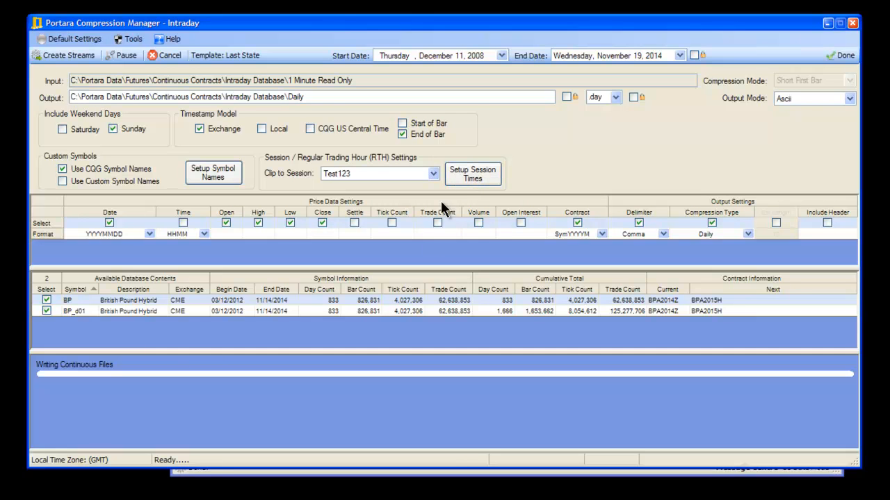
pyautogui.moveTo(287, 323)
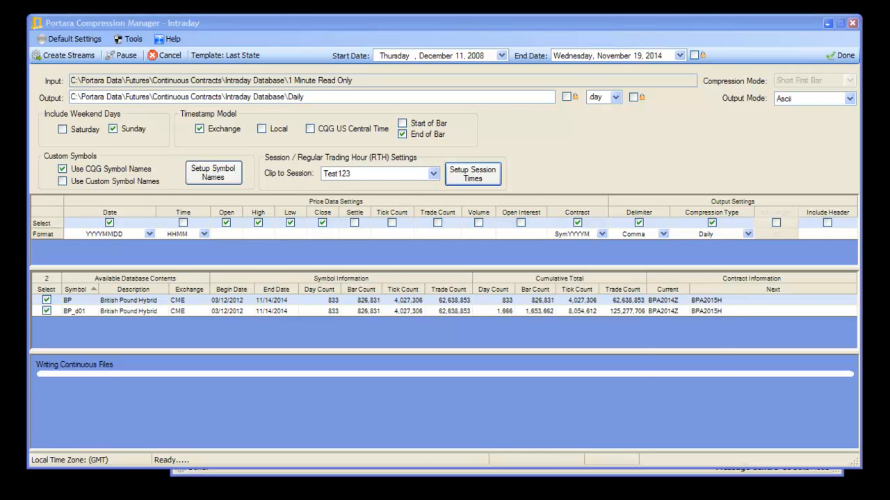
# Review the British Pound RTH session times row and keep Clip to Session on Last State
pyautogui.click(473, 174)
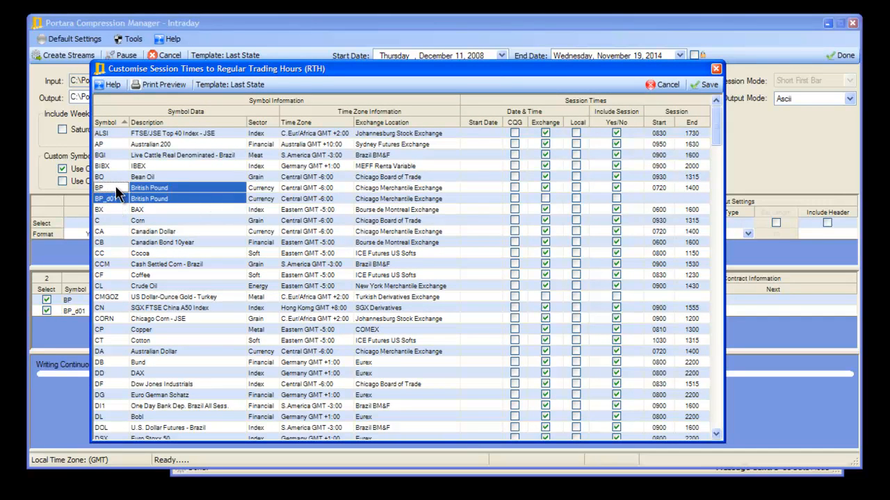
pyautogui.click(659, 188)
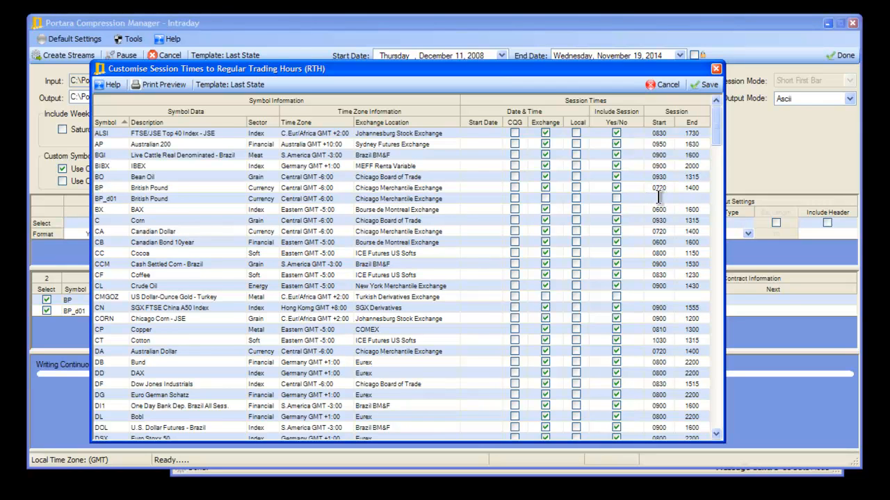
pyautogui.click(545, 199)
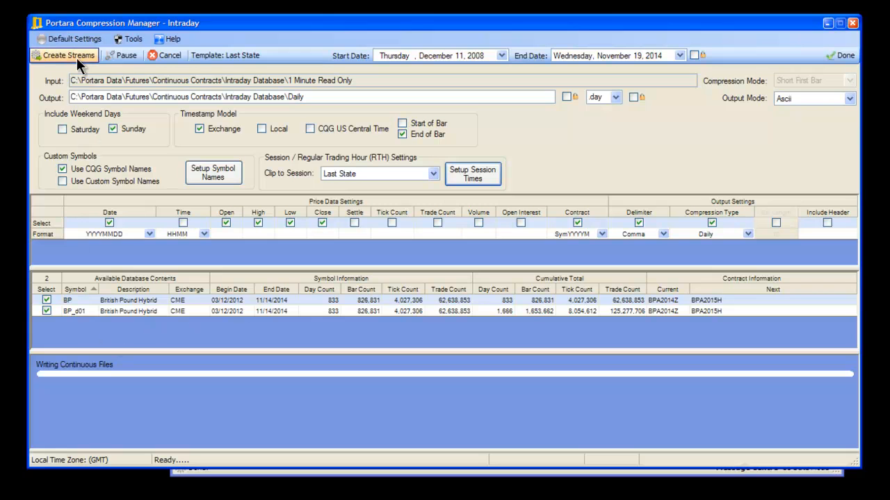
pyautogui.moveTo(81, 67)
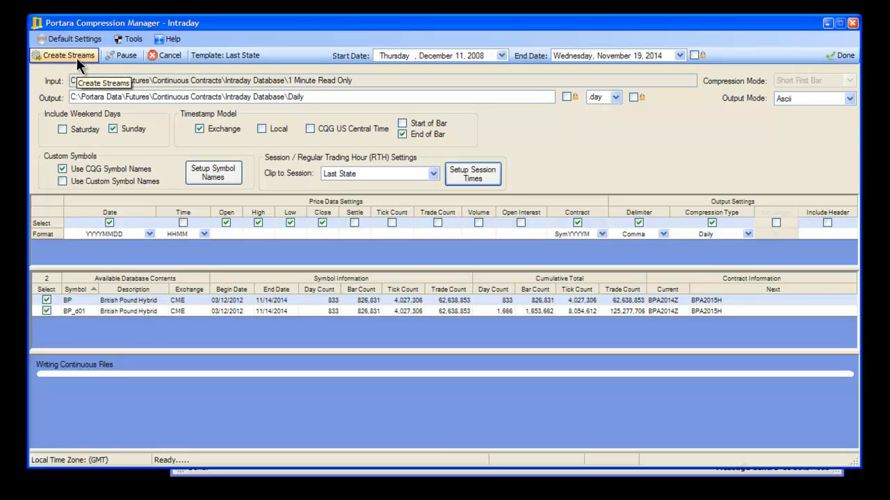
pyautogui.moveTo(100, 333)
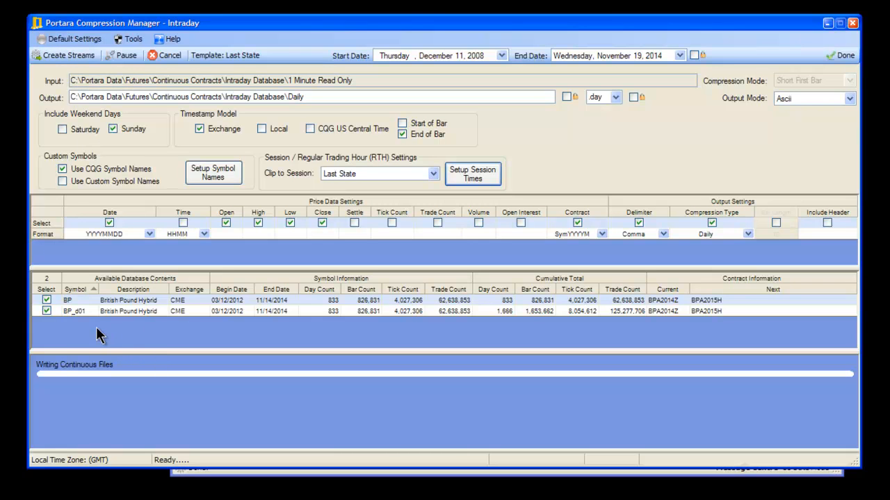
pyautogui.moveTo(83, 262)
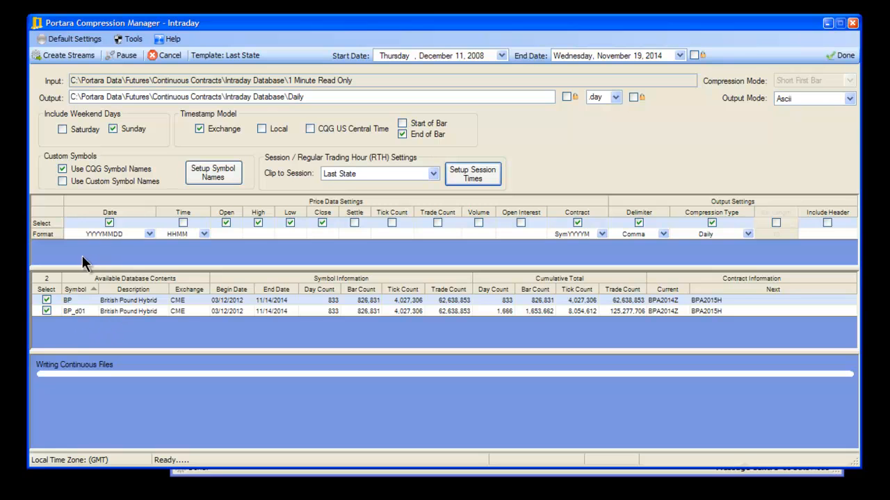
pyautogui.moveTo(100, 343)
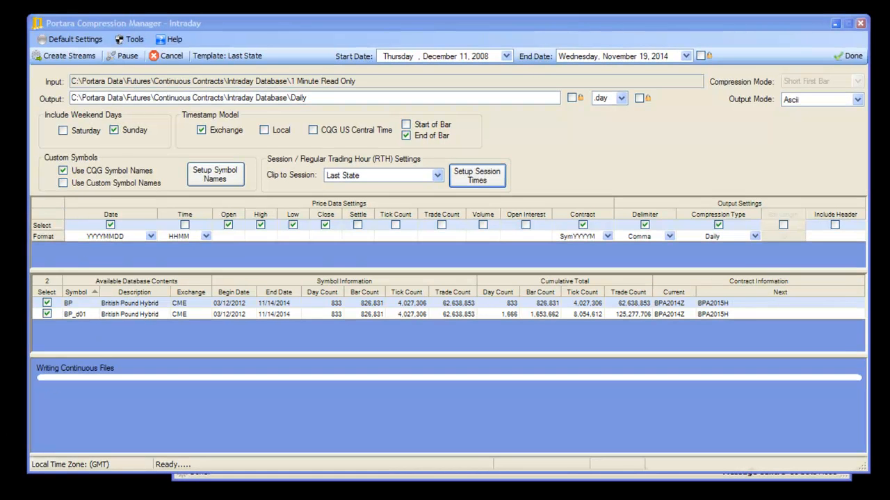
pyautogui.moveTo(631, 370)
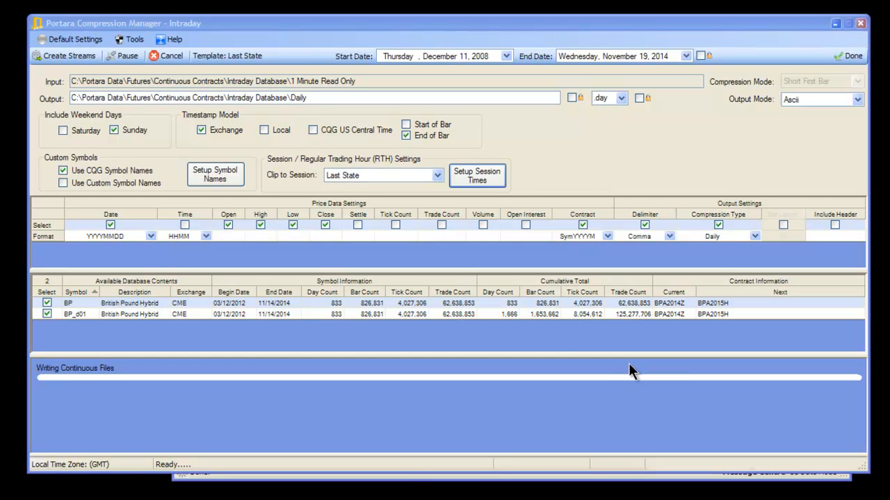
pyautogui.moveTo(462, 327)
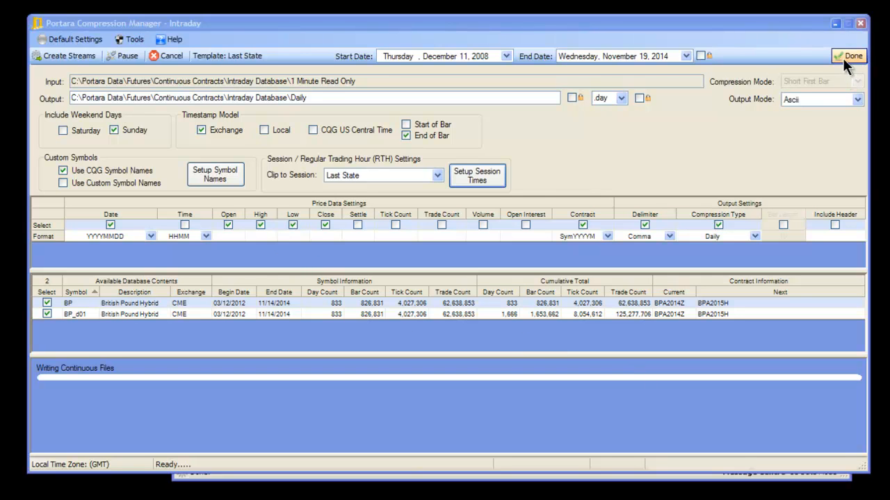
# Finish Compression Manager settings via Done and return to Chart Setup
pyautogui.click(848, 56)
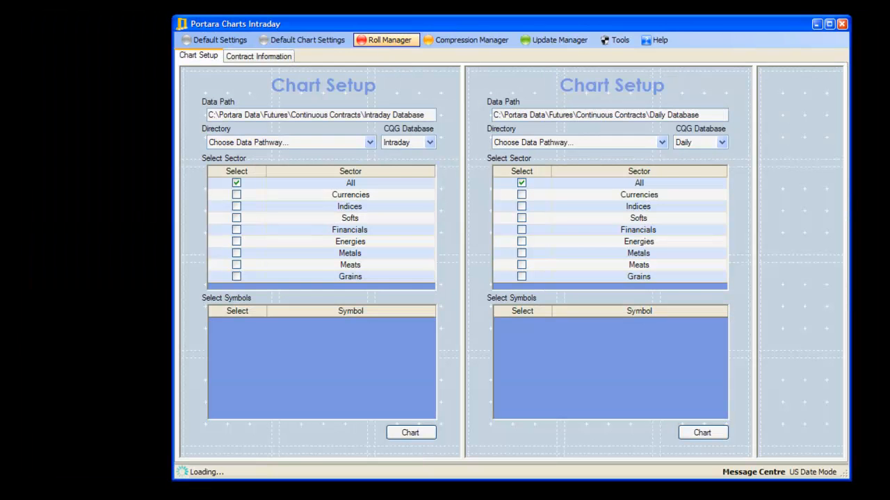
# Delete the deferred BP_d01 symbol copy from the Roll Manager contract list
pyautogui.click(387, 39)
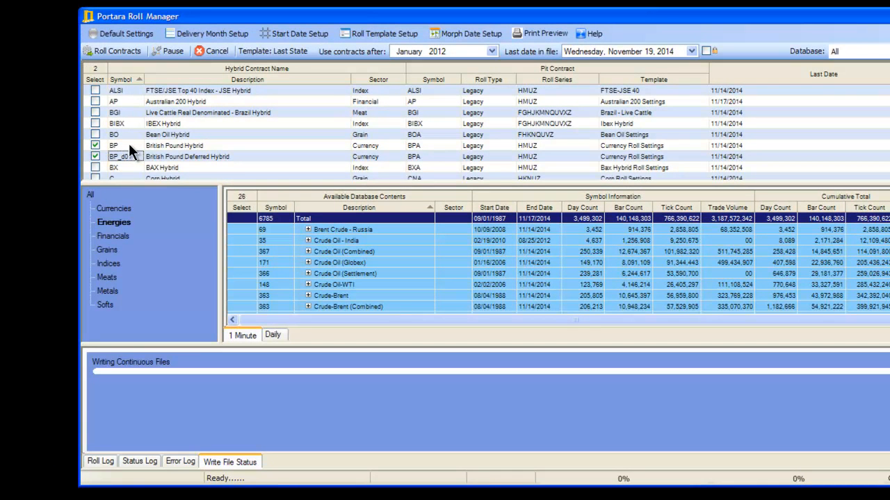
pyautogui.moveTo(134, 164)
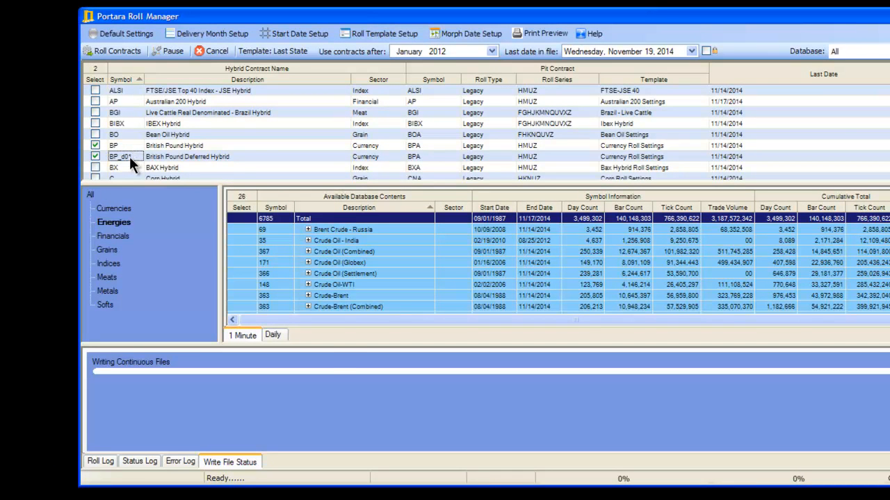
pyautogui.rightClick(122, 156)
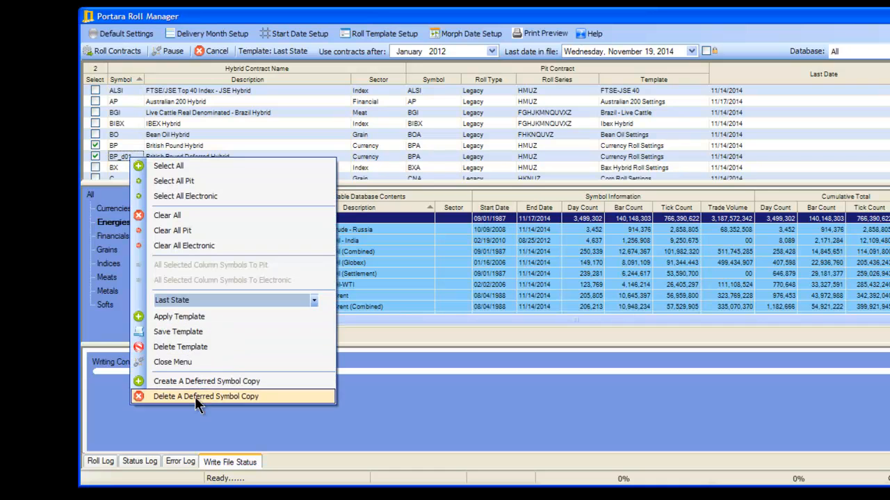
pyautogui.click(206, 396)
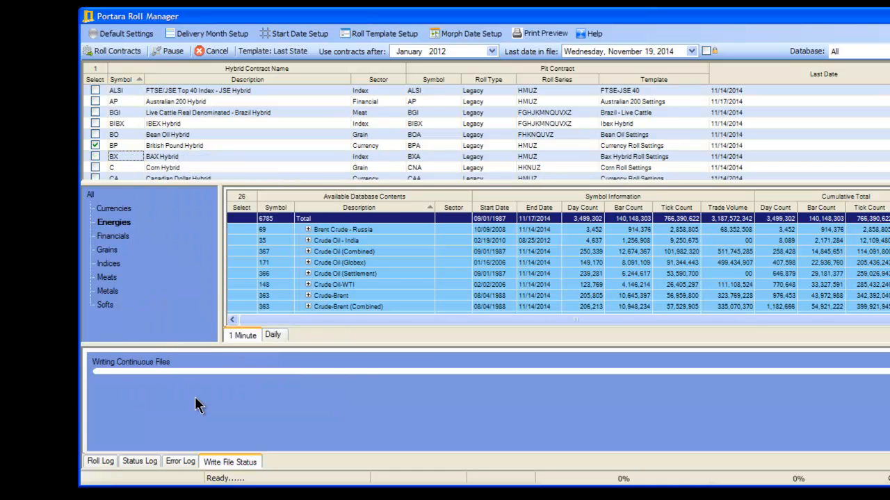
pyautogui.rightClick(114, 146)
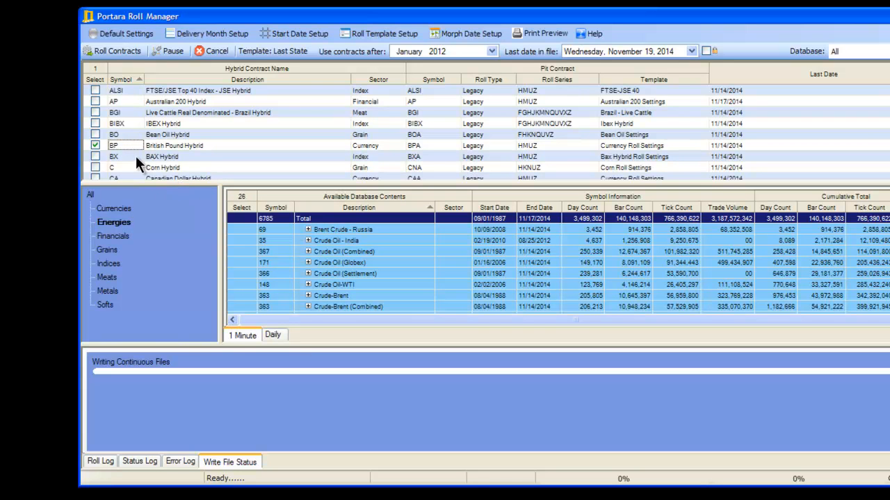
pyautogui.moveTo(142, 161)
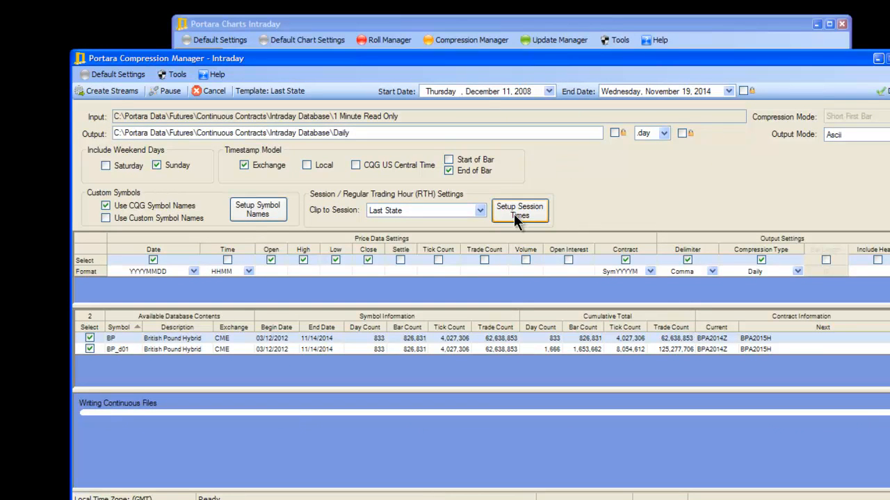
# Delete the deferred British Pound row from the session times table
pyautogui.click(520, 212)
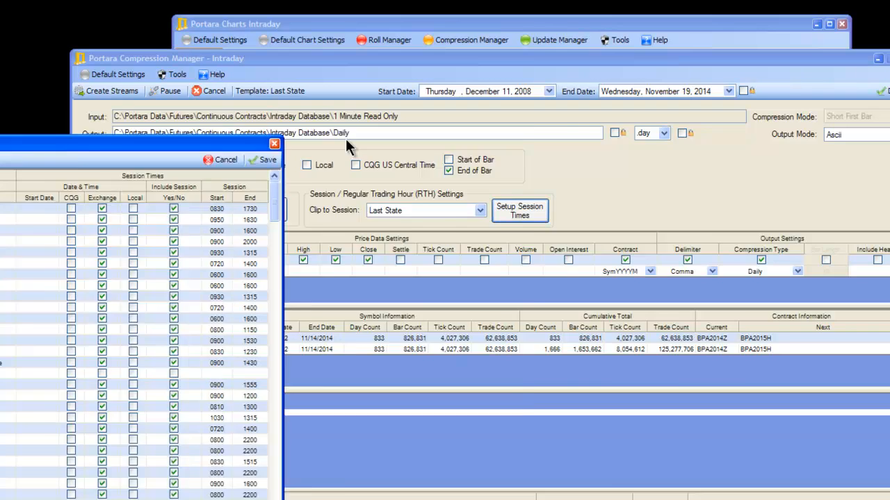
pyautogui.click(520, 211)
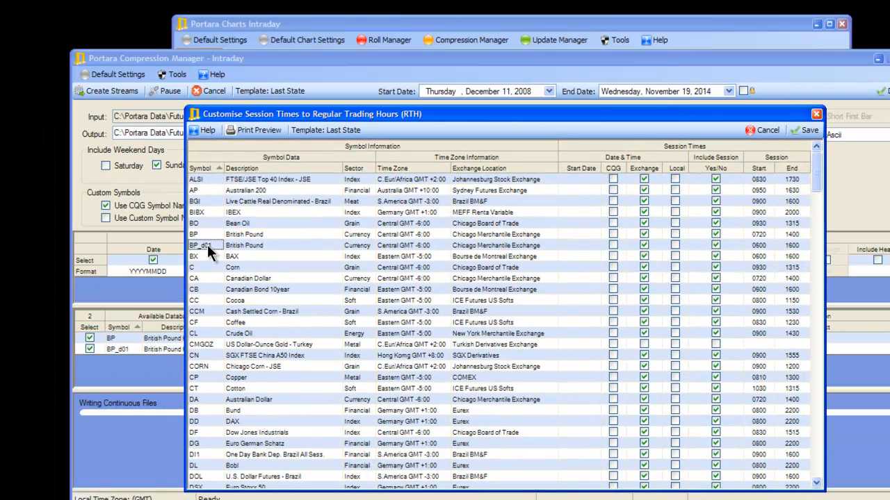
pyautogui.rightClick(202, 244)
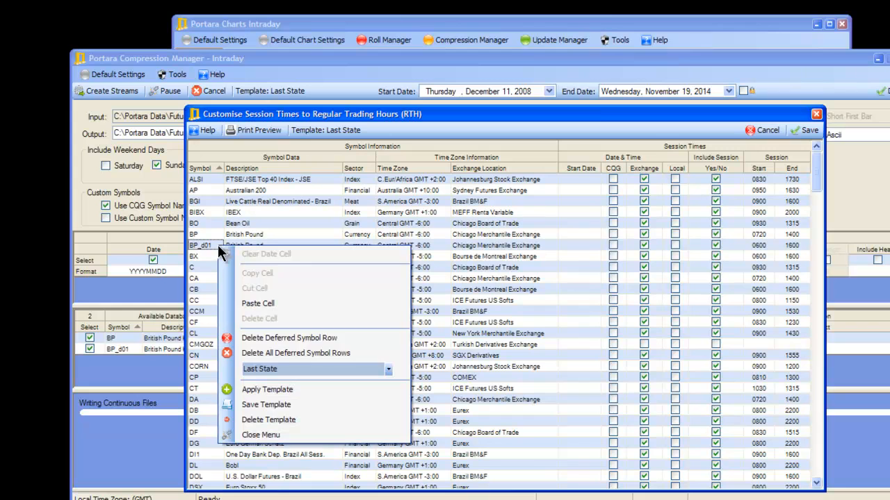
pyautogui.moveTo(289, 338)
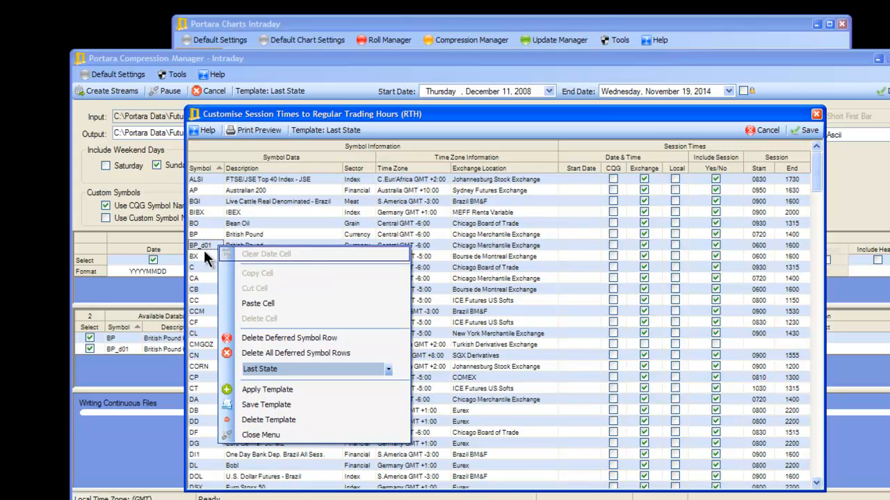
pyautogui.moveTo(311, 338)
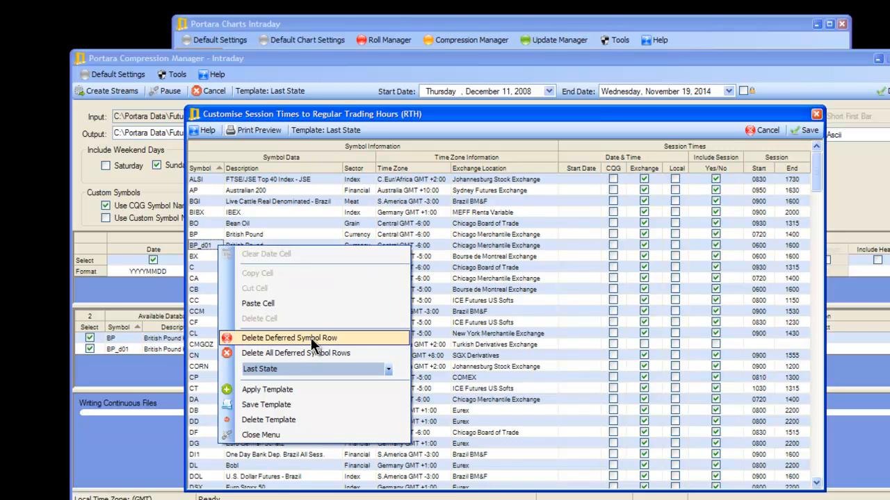
pyautogui.moveTo(322, 358)
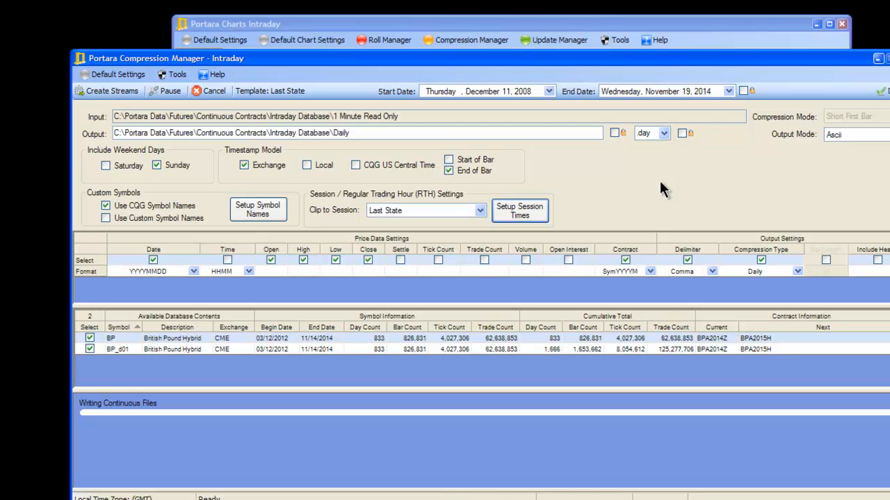
pyautogui.moveTo(499, 179)
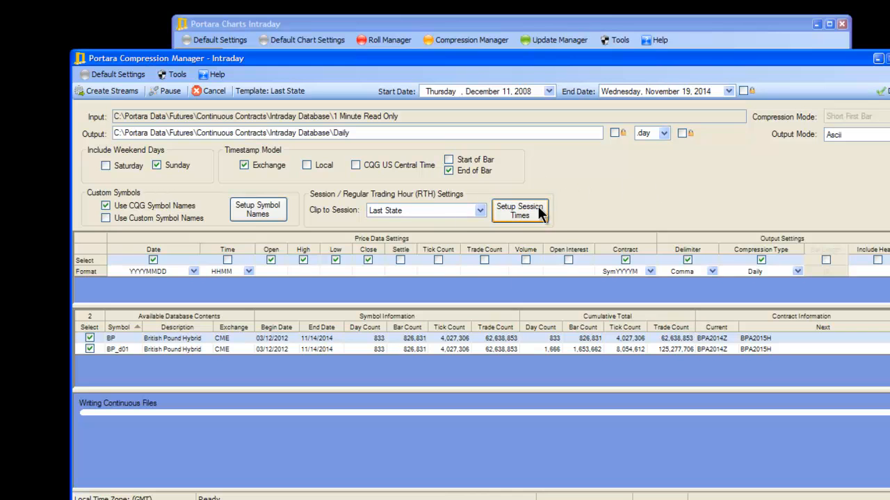
pyautogui.moveTo(592, 220)
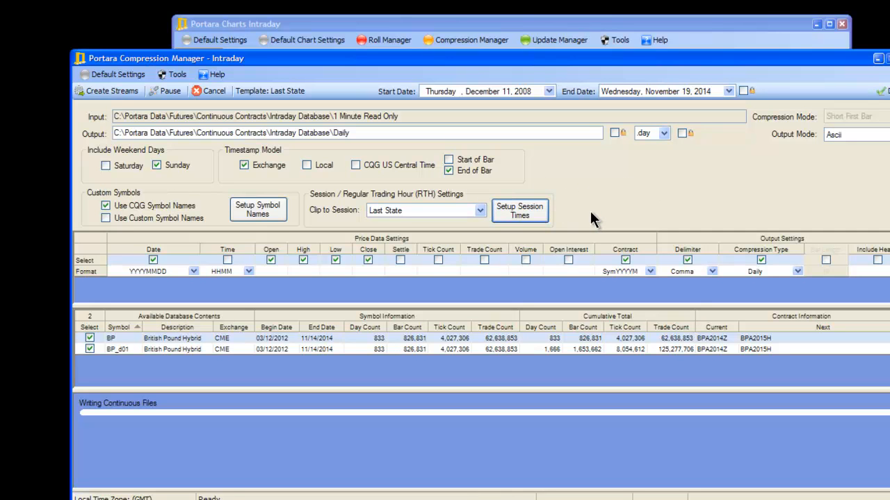
pyautogui.moveTo(575, 219)
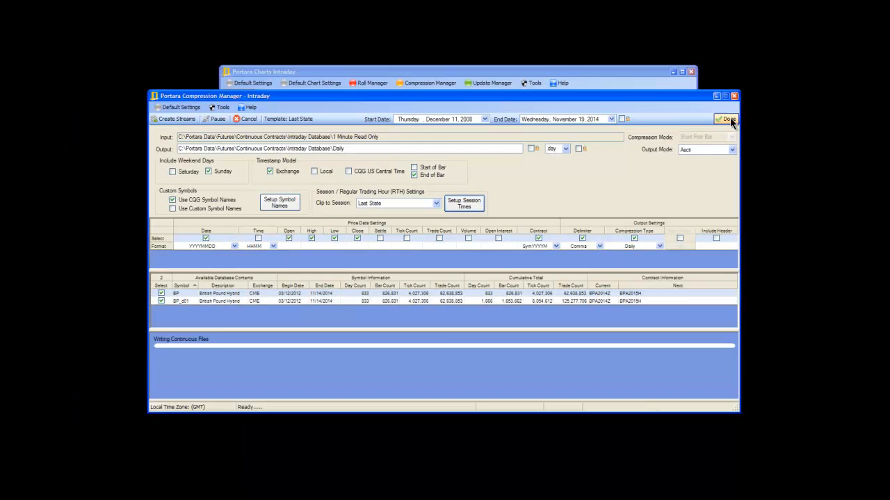
# Return to Chart Setup, reopen the Roll Manager and select the BP hybrid contract
pyautogui.click(726, 120)
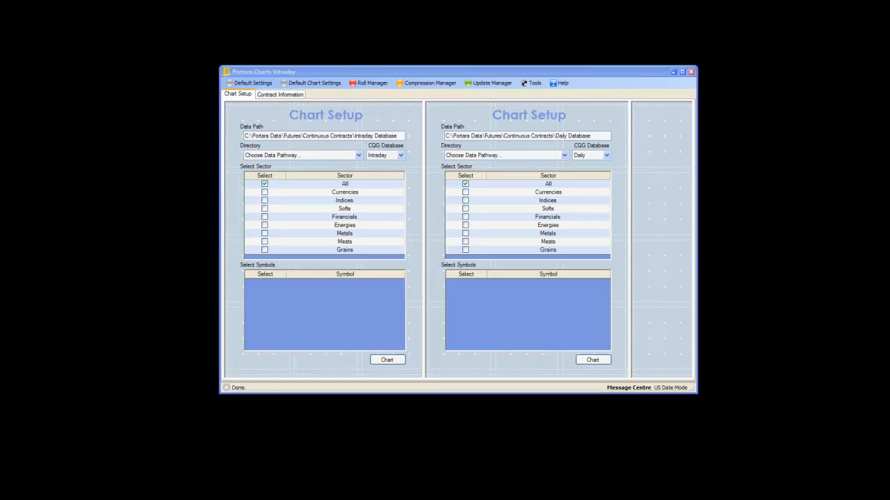
pyautogui.click(371, 83)
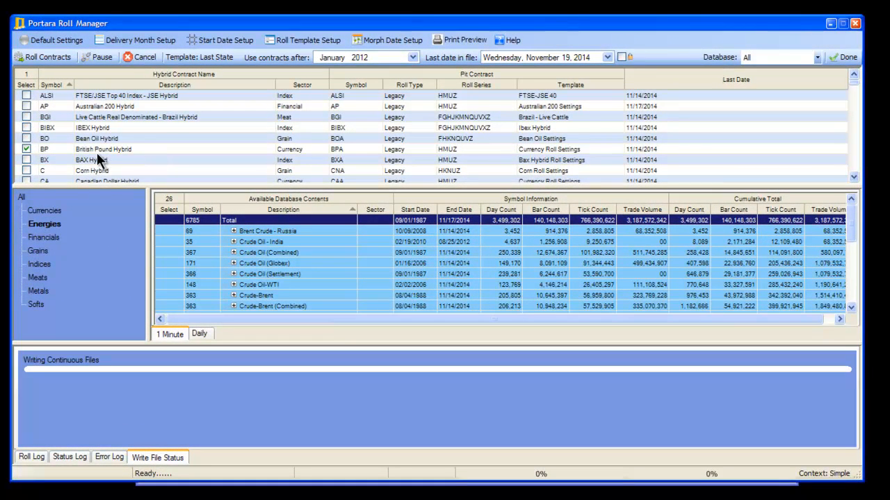
pyautogui.click(27, 148)
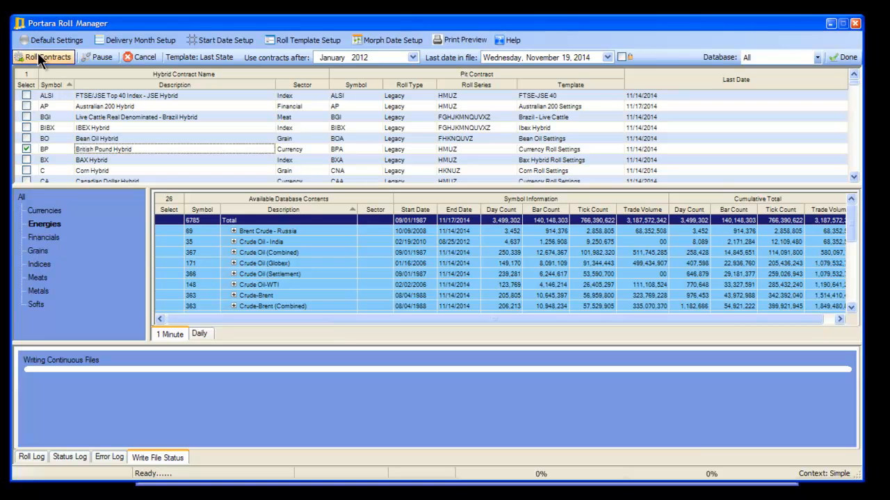
# Roll the contracts to write 1-minute and daily continuous files, then close the Roll Manager
pyautogui.click(43, 57)
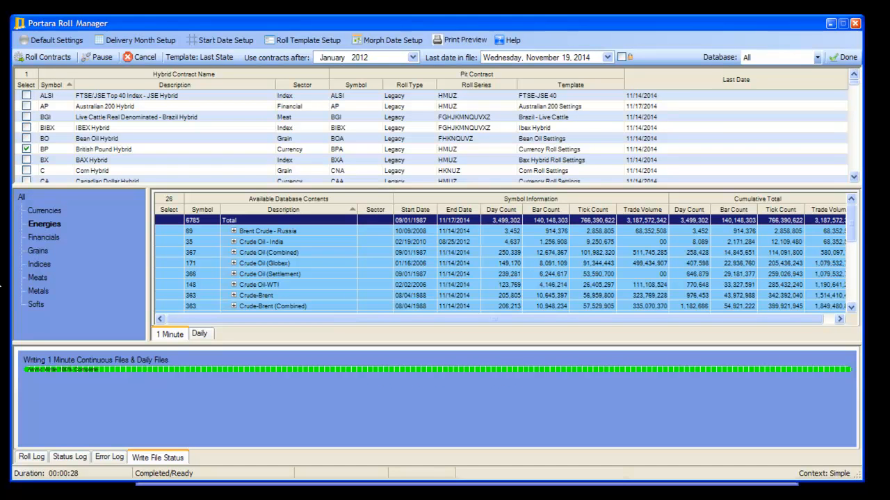
pyautogui.moveTo(848, 57)
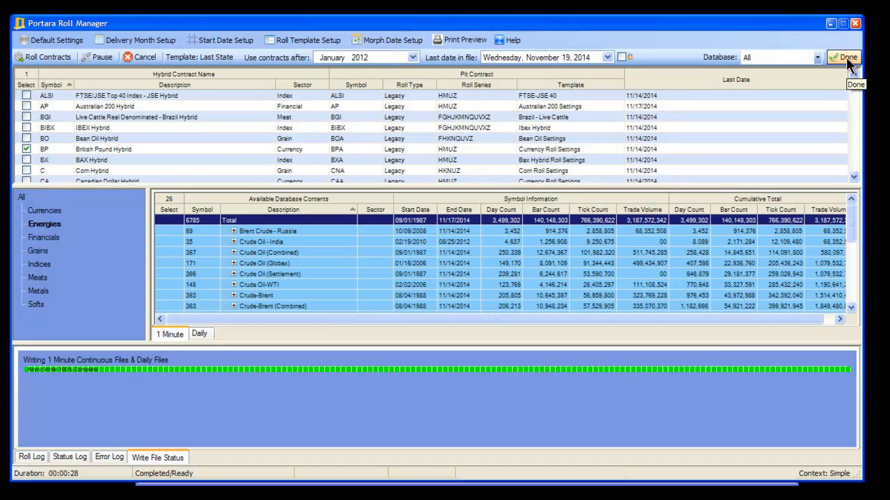
pyautogui.click(844, 57)
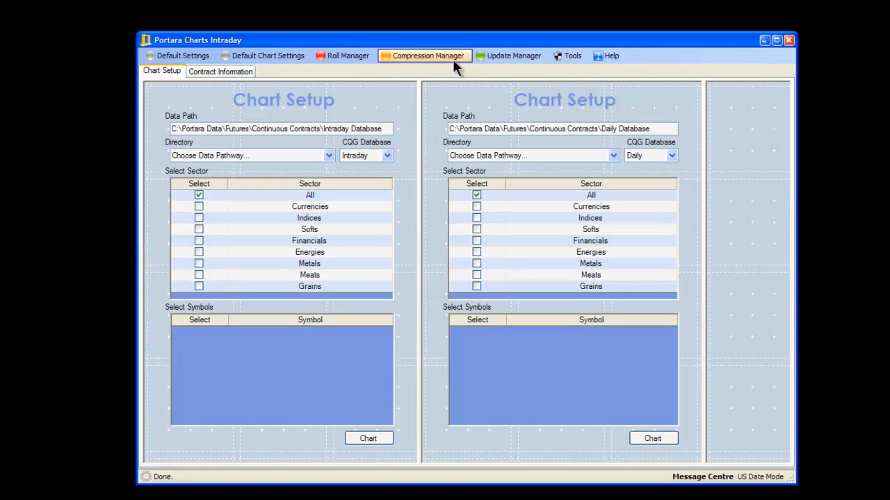
pyautogui.moveTo(431, 75)
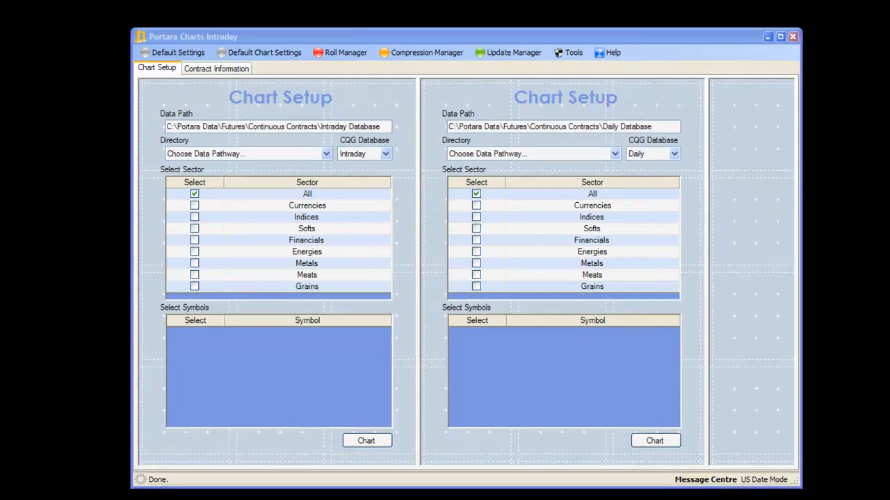
# Bring up the Compression Manager listing the BP Hybrid stream with Daily output pathway
pyautogui.click(420, 53)
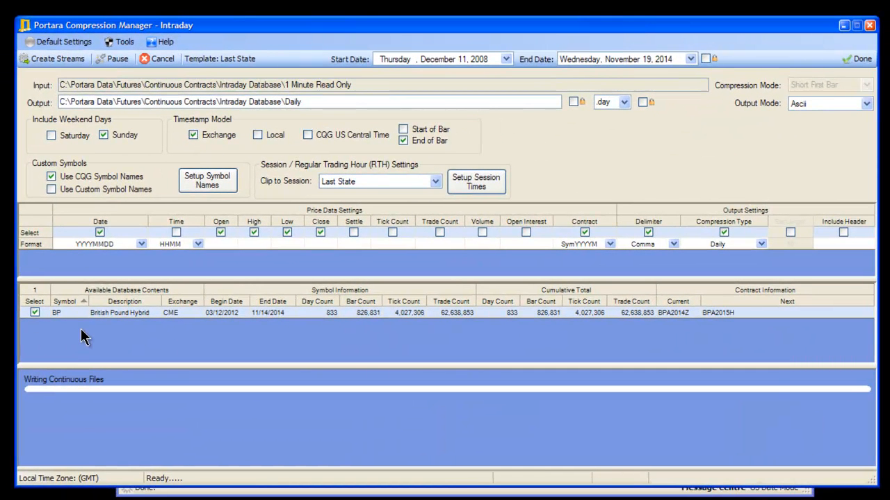
pyautogui.moveTo(528, 334)
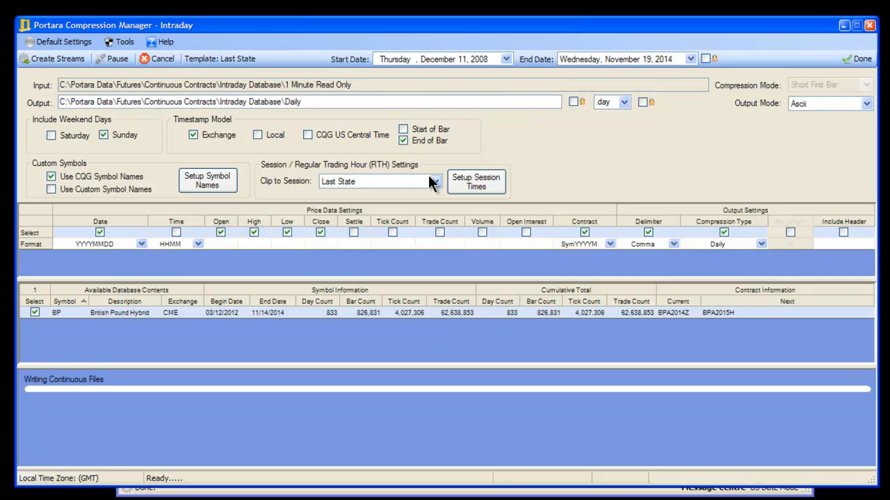
pyautogui.moveTo(434, 190)
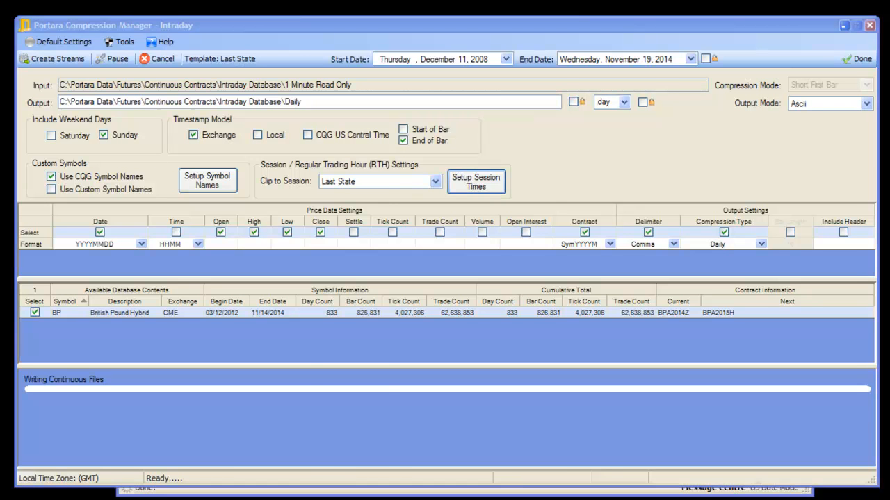
# Save the regular-hours session times as a template named RTH BP
pyautogui.click(476, 181)
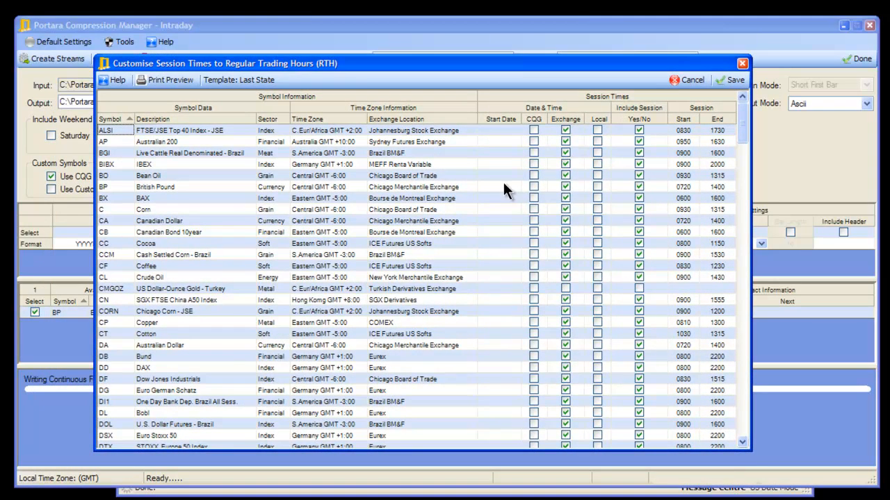
pyautogui.moveTo(309, 242)
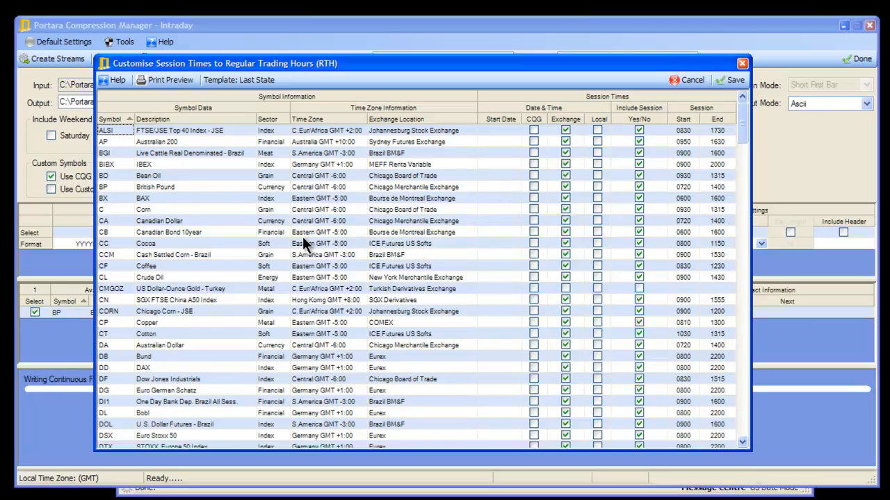
pyautogui.moveTo(137, 197)
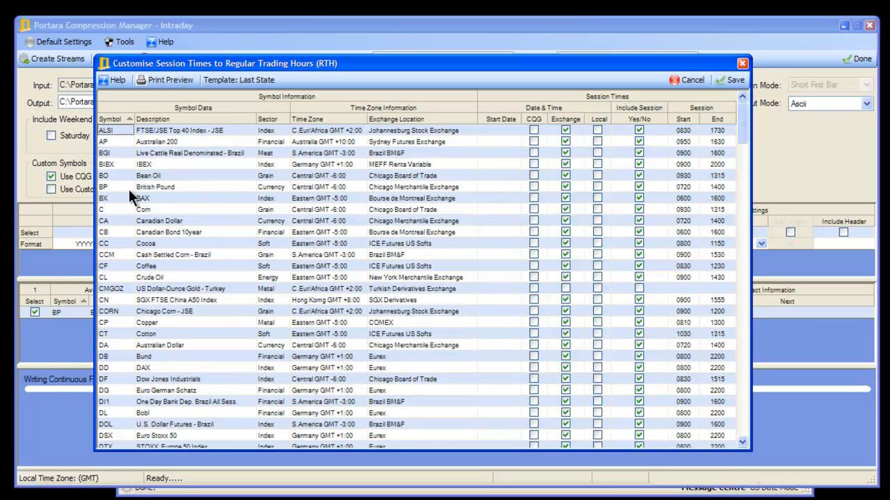
pyautogui.moveTo(622, 203)
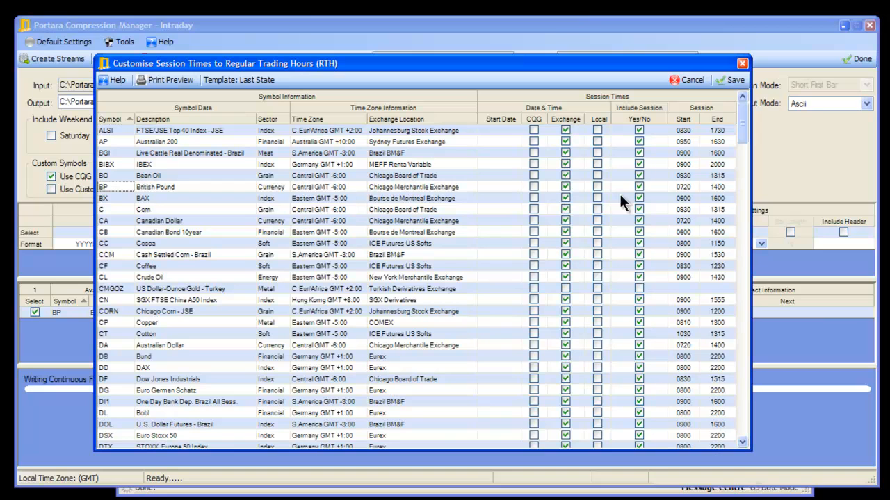
pyautogui.moveTo(681, 197)
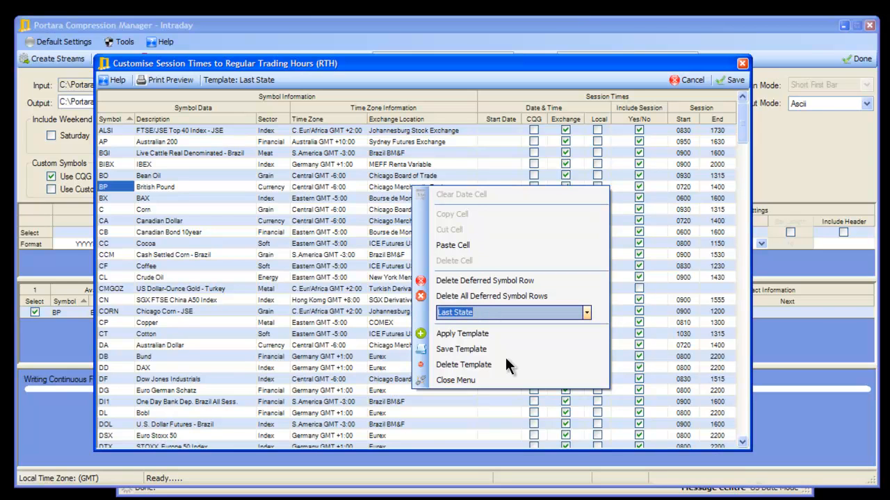
pyautogui.write('RTH B')
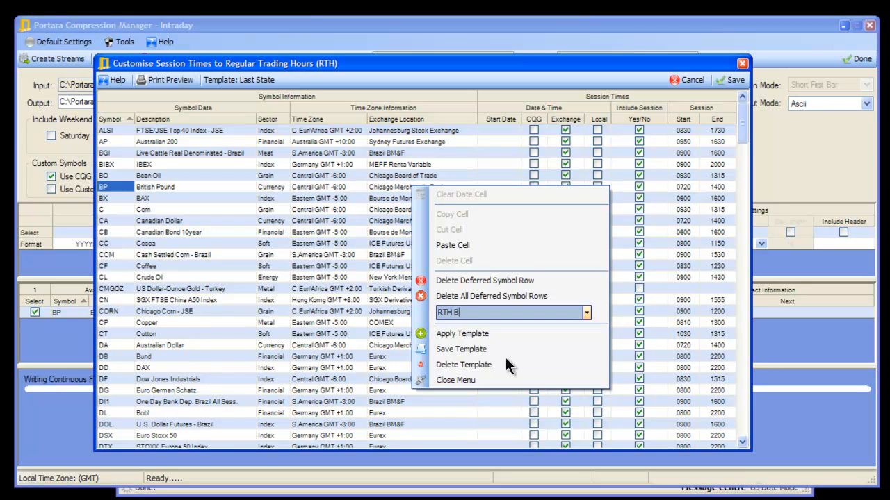
pyautogui.write('P')
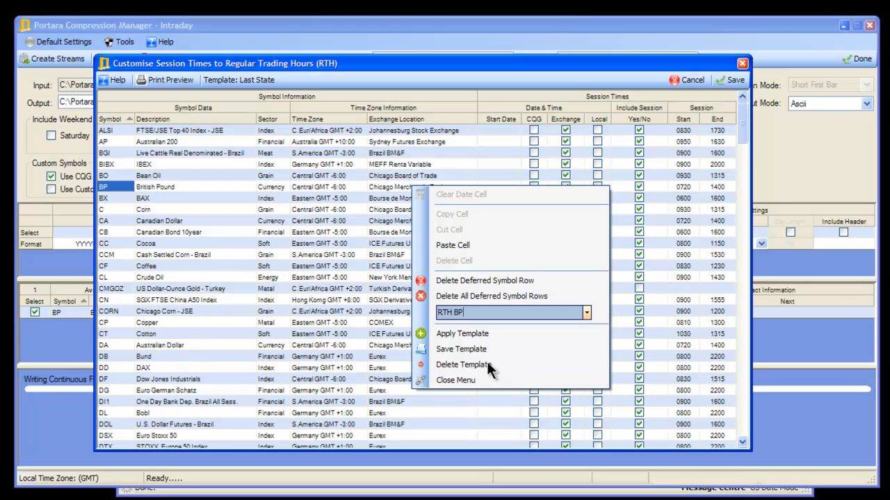
pyautogui.moveTo(460, 355)
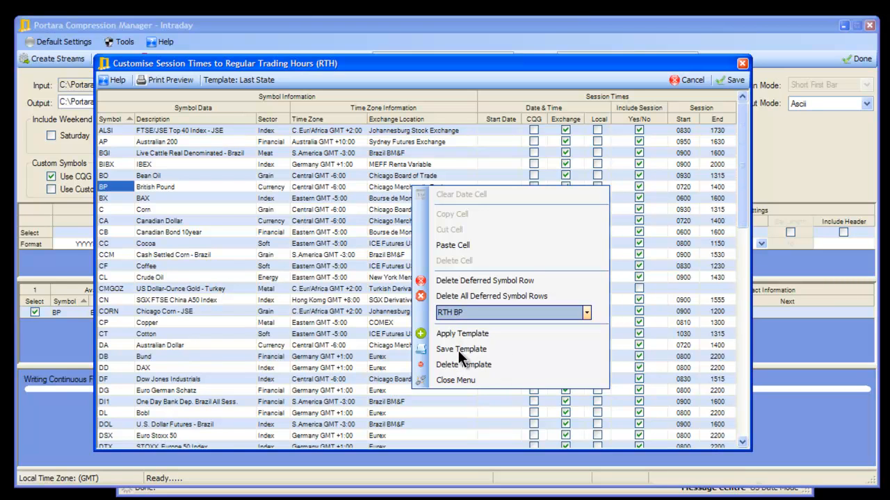
pyautogui.click(462, 334)
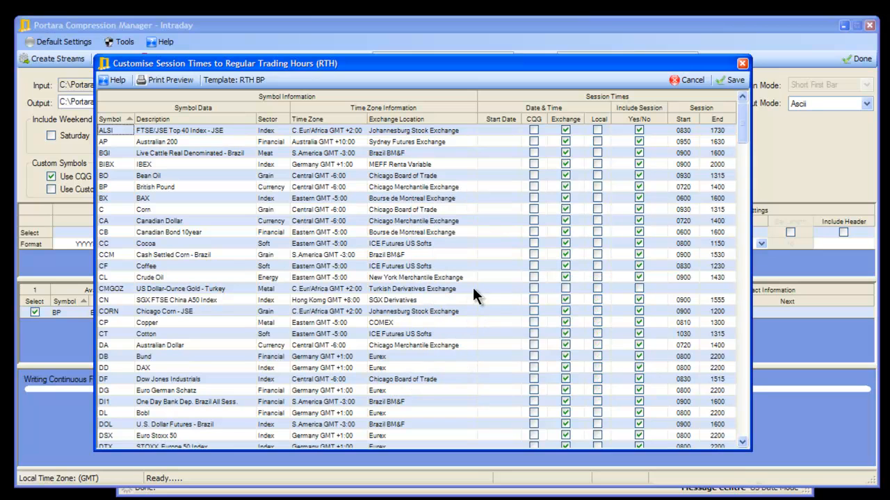
pyautogui.moveTo(506, 263)
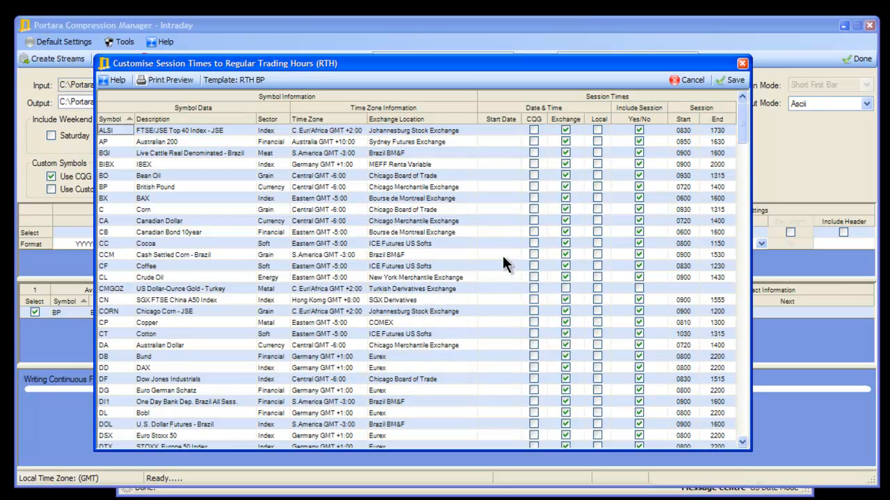
pyautogui.moveTo(684, 193)
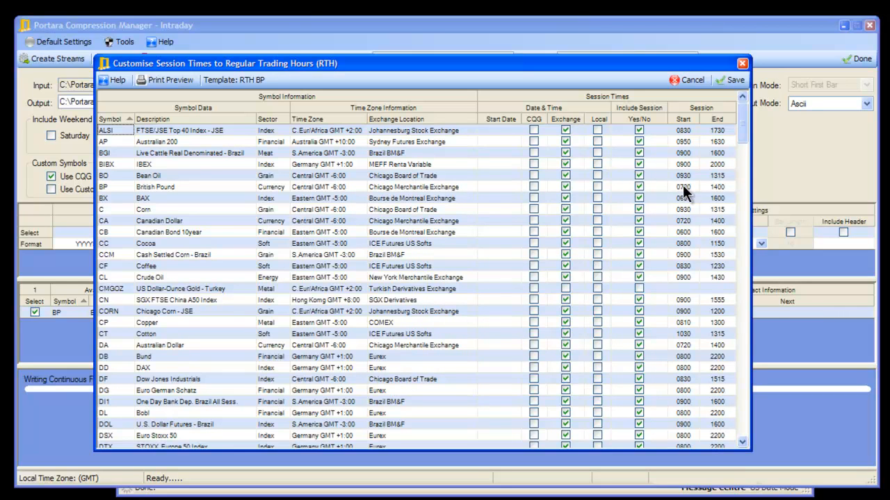
# Change the British Pound session start hour to 06 for the Alt BP template
pyautogui.click(682, 186)
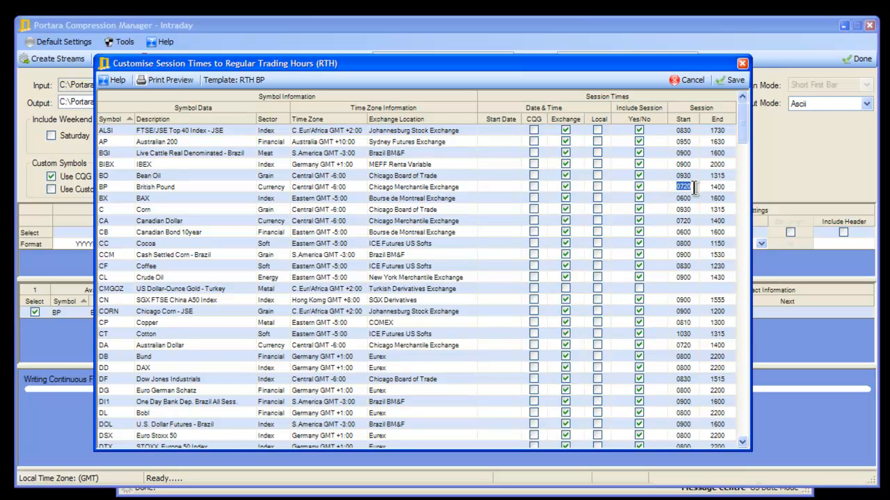
pyautogui.write('0600')
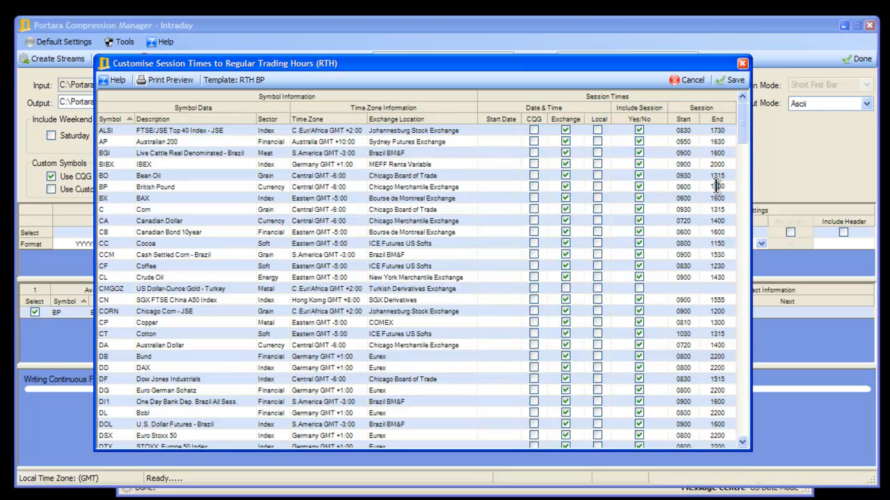
pyautogui.click(682, 187)
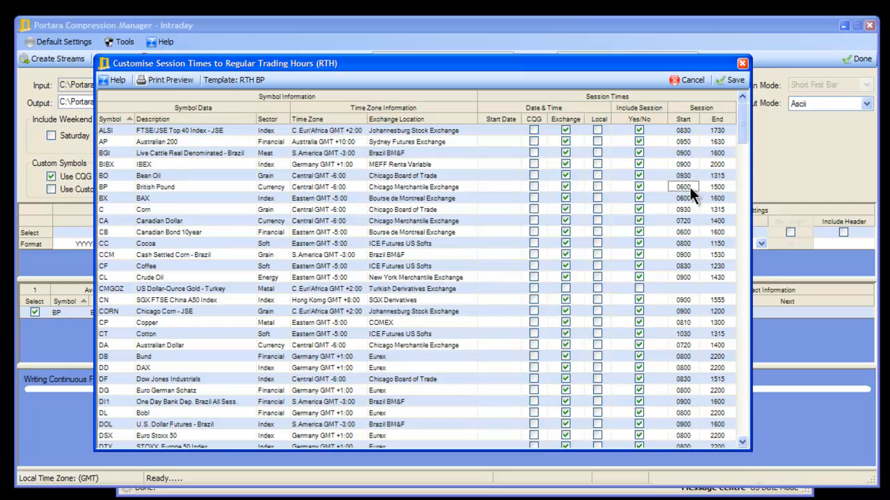
pyautogui.rightClick(684, 186)
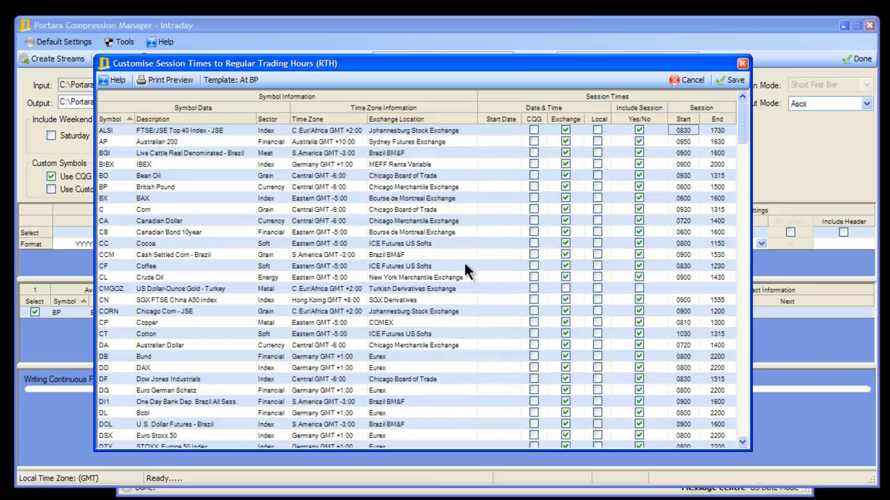
# Reapply the saved RTH BP template to the session grid
pyautogui.rightClick(466, 271)
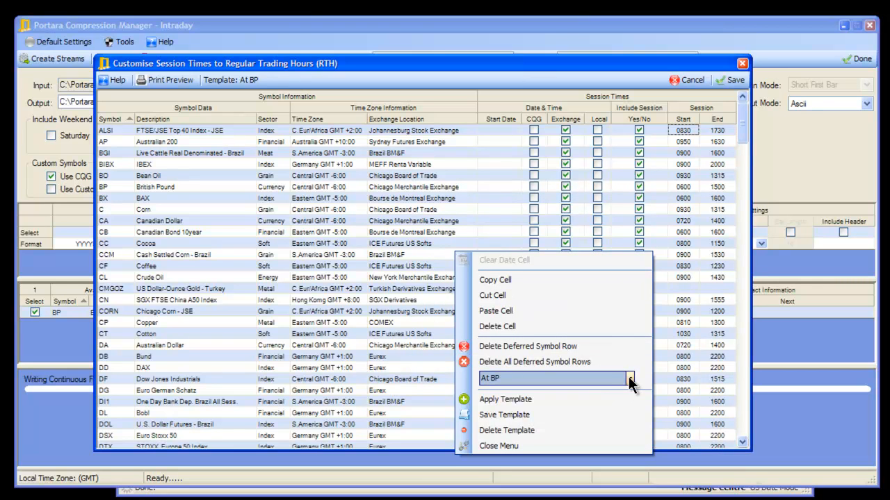
pyautogui.click(629, 378)
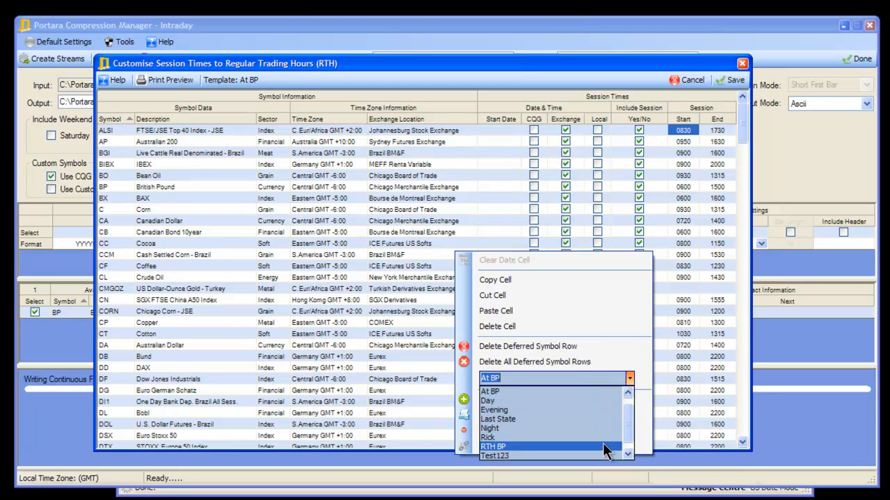
pyautogui.click(492, 446)
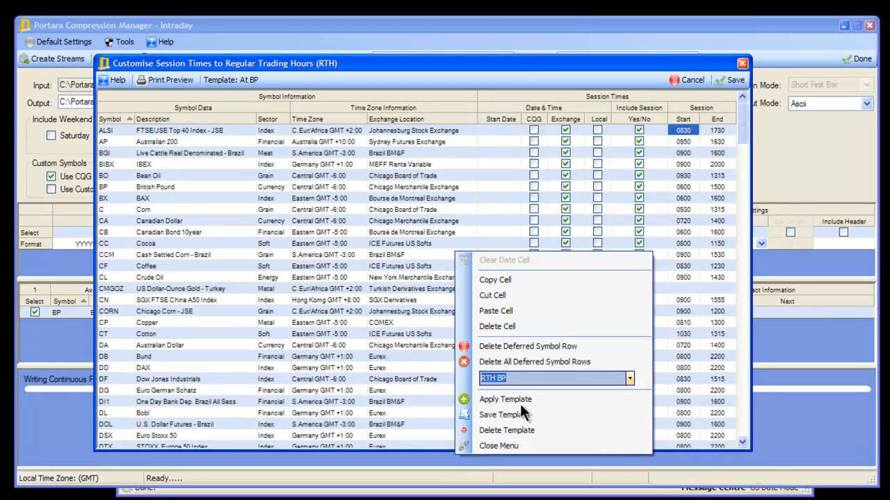
pyautogui.click(505, 399)
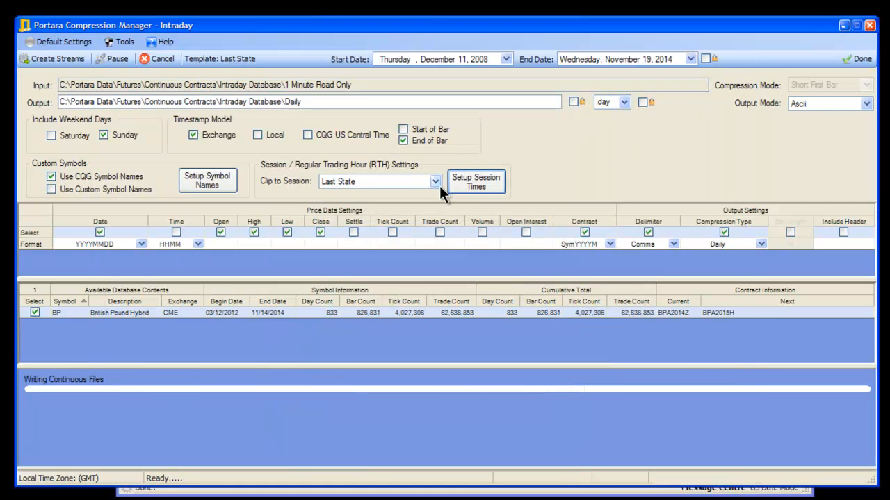
# Clip the British Pound streams to RTH BP, then switch clipping to Alt BP
pyautogui.click(435, 181)
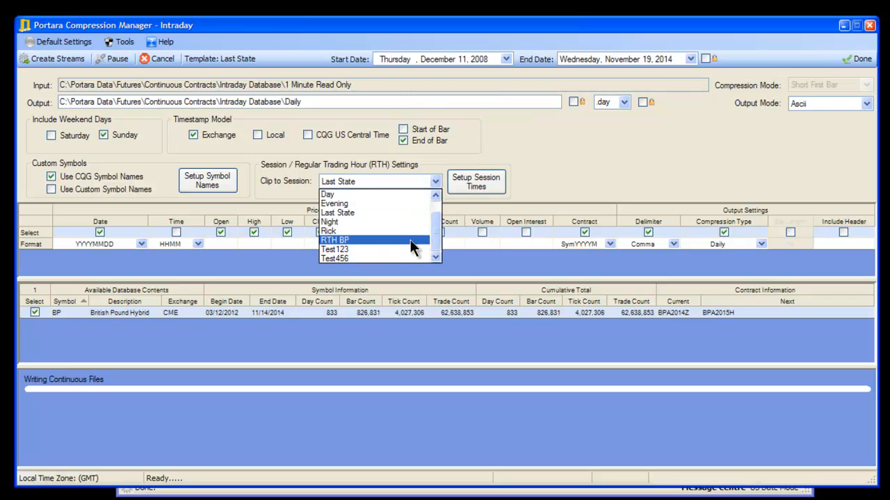
pyautogui.click(335, 239)
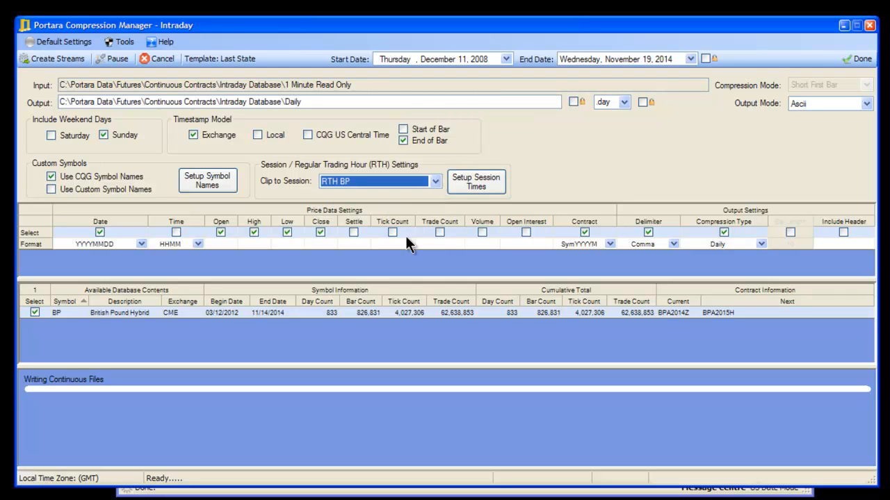
pyautogui.moveTo(53, 58)
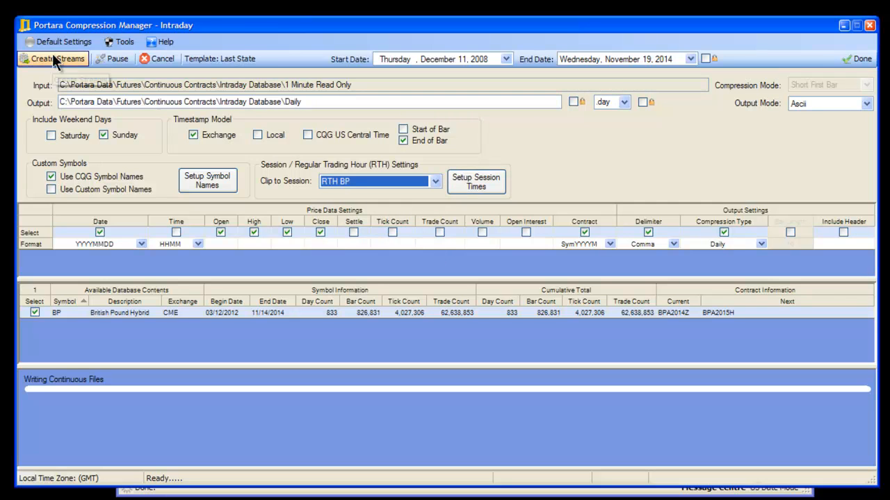
pyautogui.moveTo(56, 63)
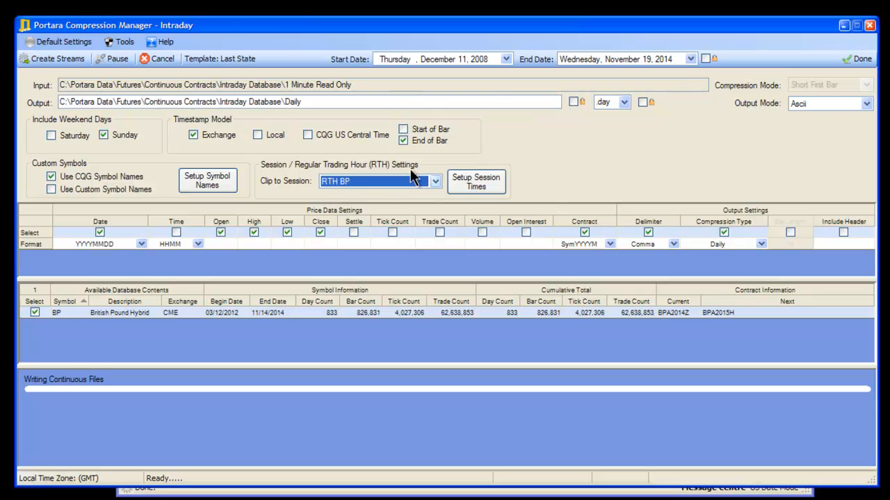
pyautogui.moveTo(389, 201)
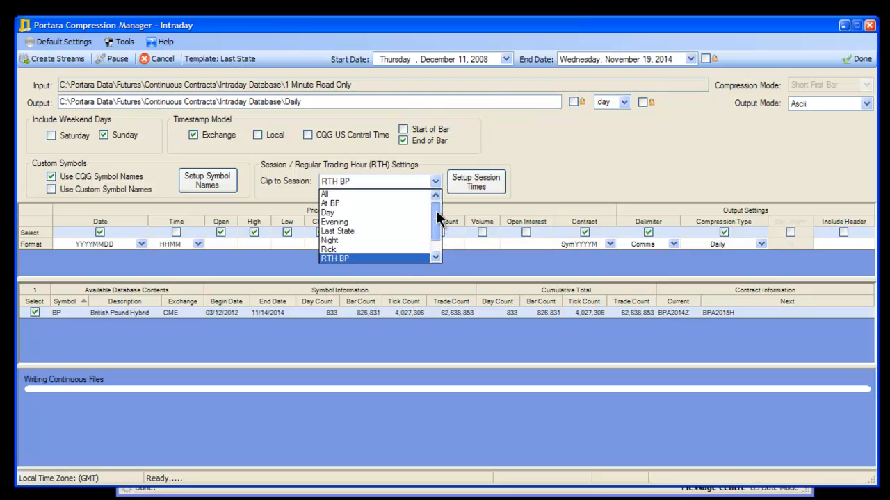
pyautogui.click(330, 203)
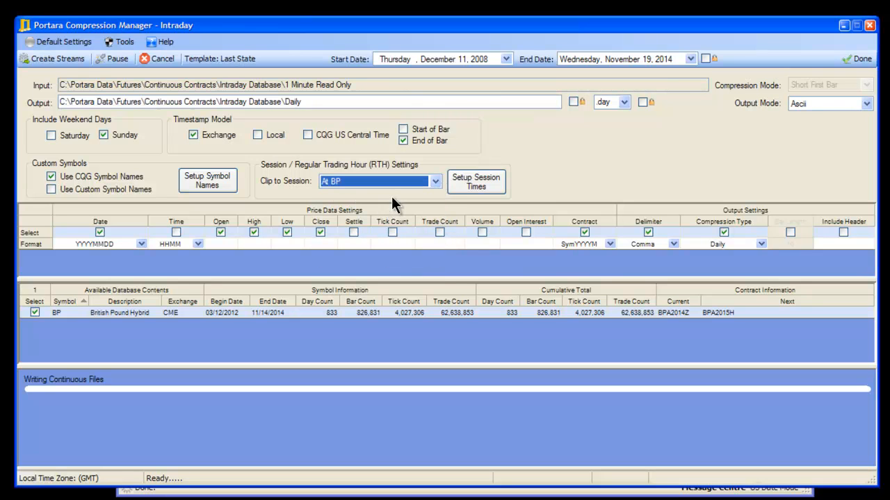
pyautogui.moveTo(58, 58)
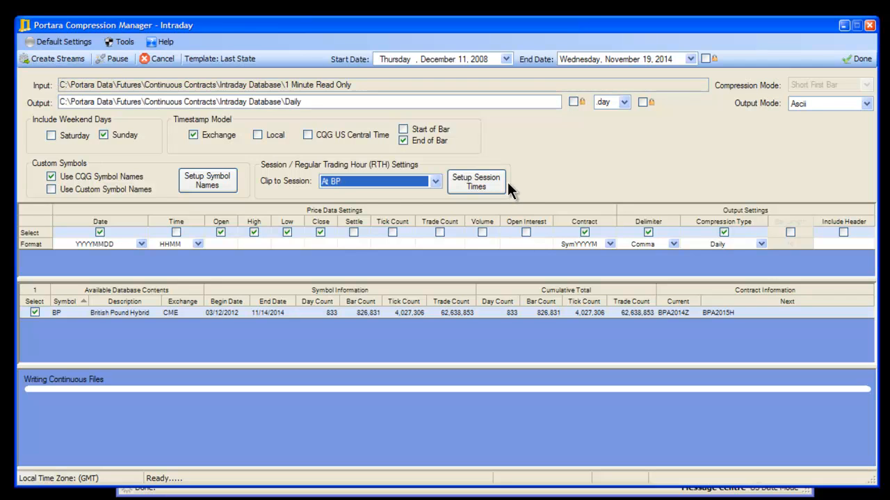
pyautogui.moveTo(406, 201)
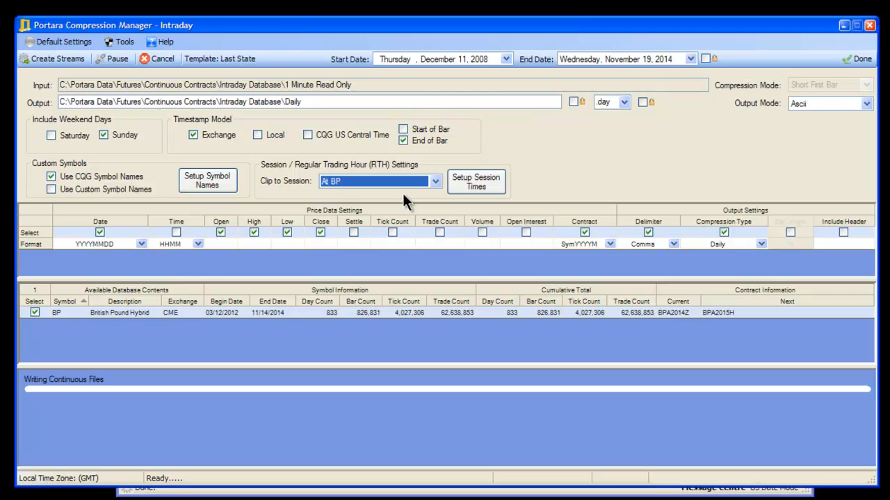
pyautogui.moveTo(396, 203)
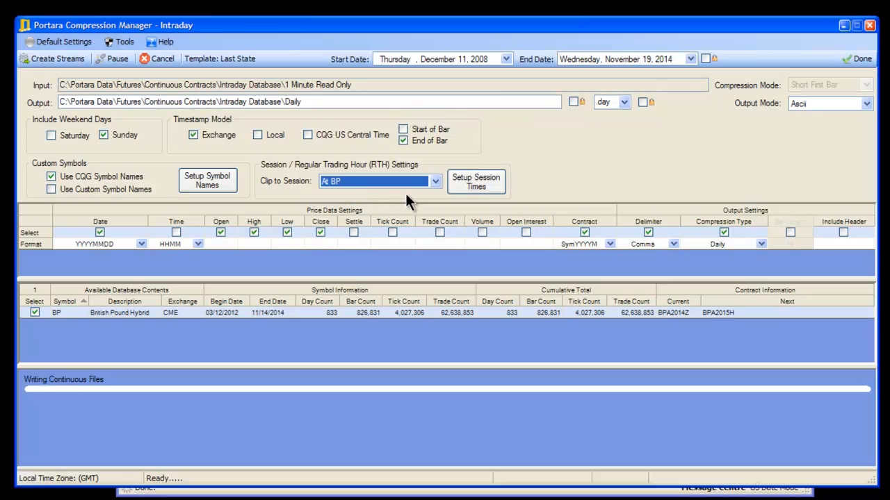
pyautogui.moveTo(396, 211)
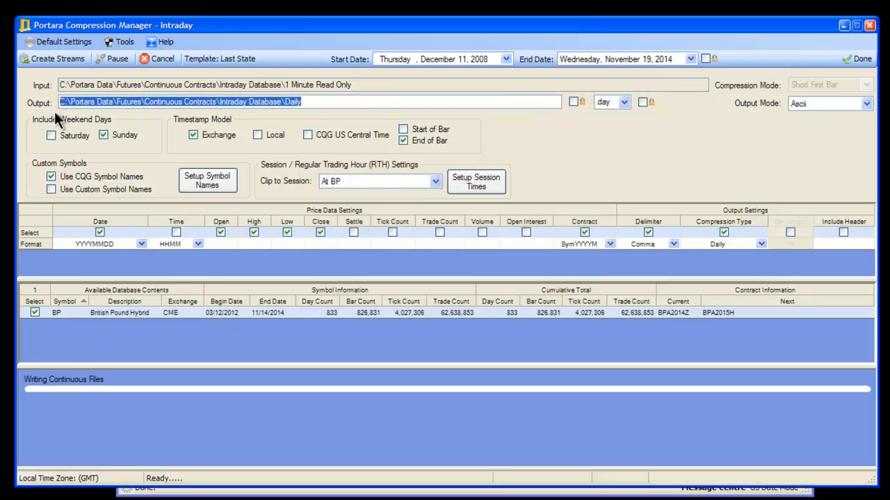
# Append ' Alt' to the output folder path so it ends in Daily Alt
pyautogui.click(309, 101)
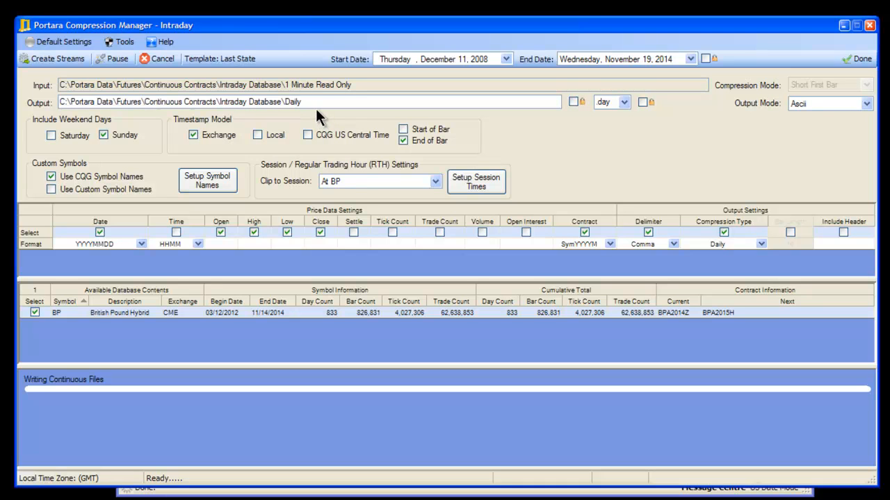
pyautogui.click(303, 101)
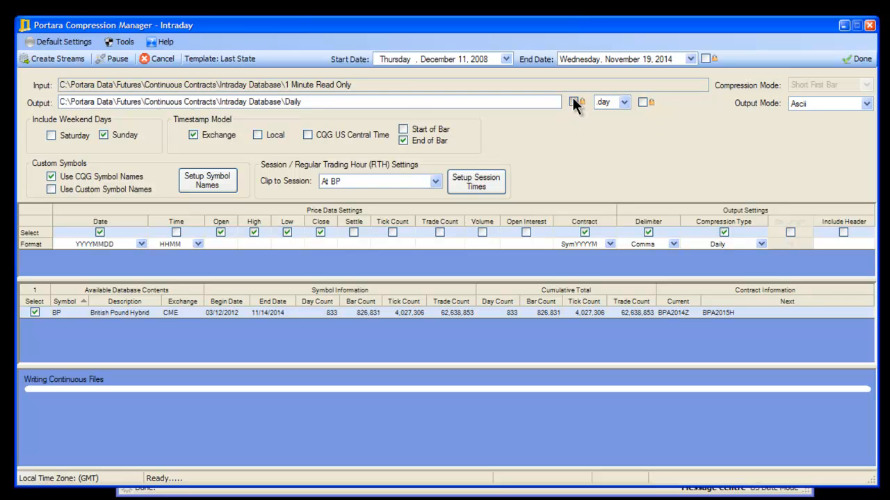
pyautogui.click(573, 102)
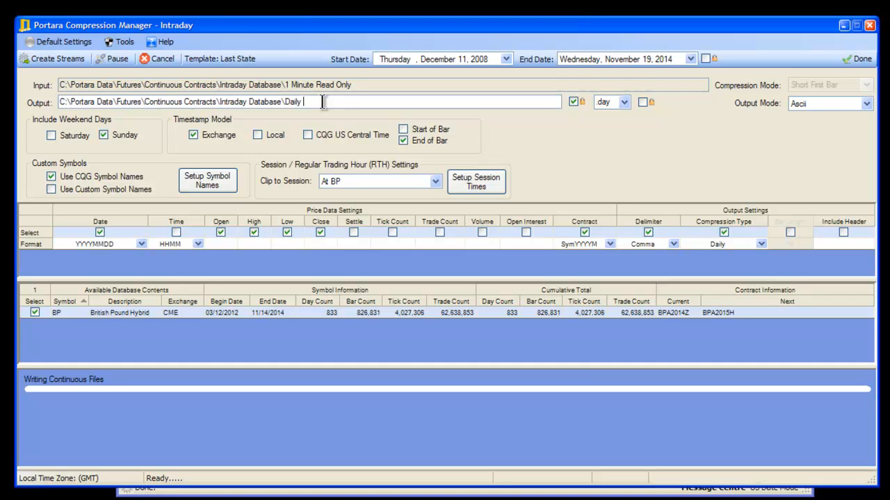
pyautogui.write('Alt')
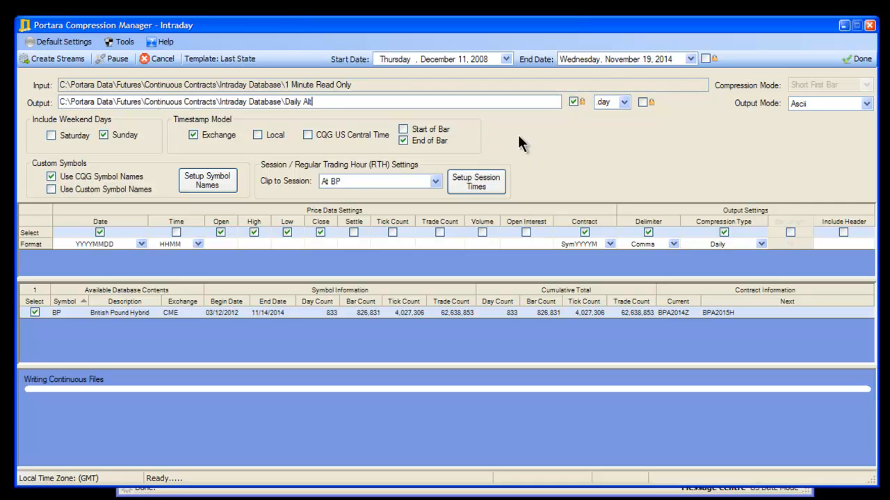
pyautogui.moveTo(174, 456)
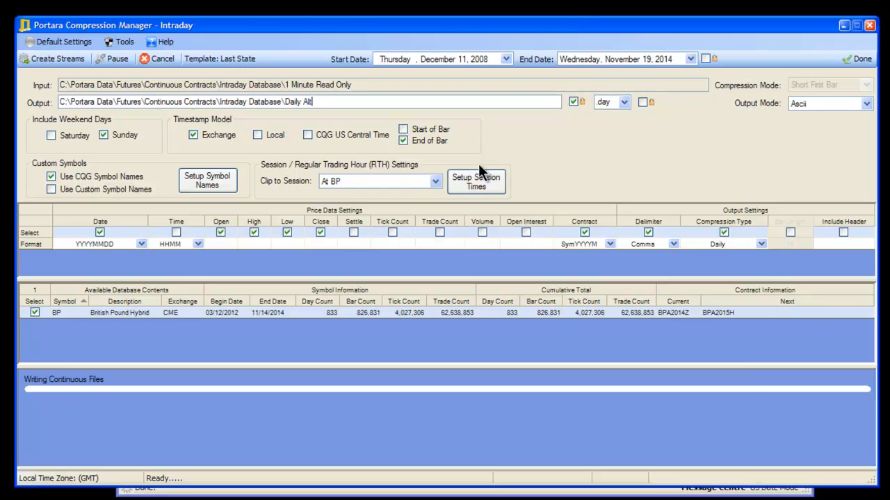
pyautogui.moveTo(515, 208)
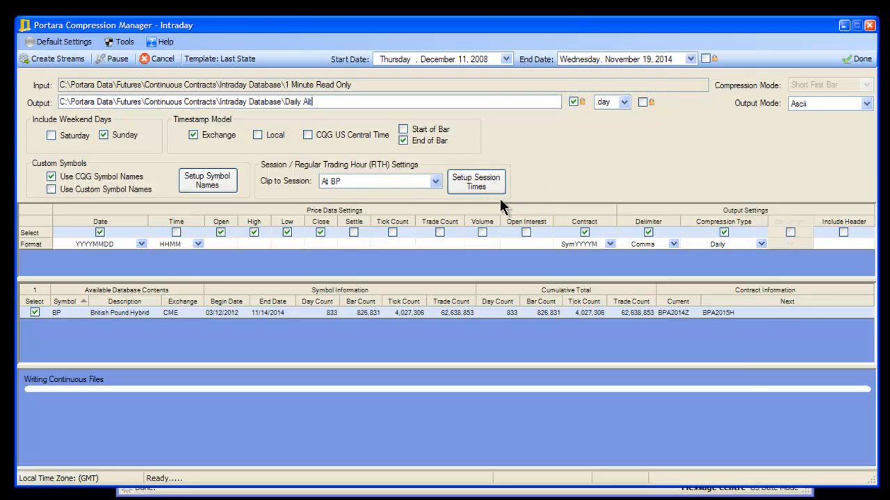
pyautogui.moveTo(420, 209)
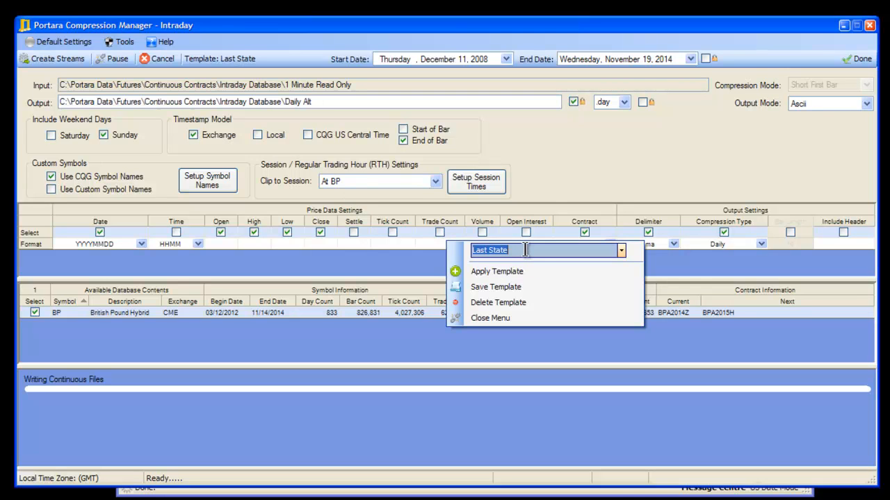
pyautogui.write('Alt BP')
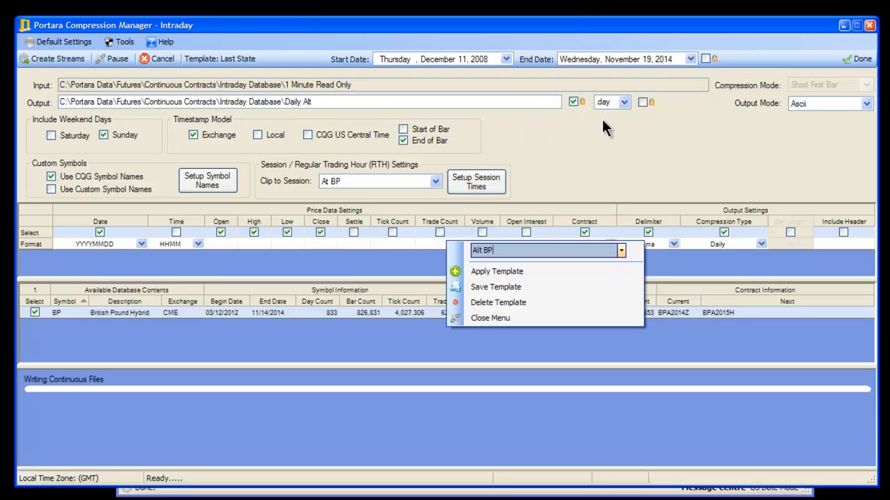
# Set output extension to csv and save the setup as global template Alt BP
pyautogui.click(623, 103)
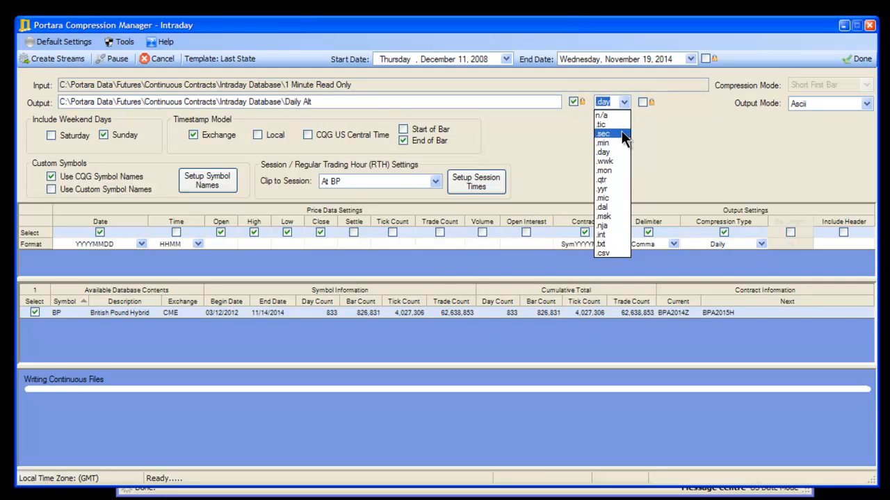
pyautogui.moveTo(620, 235)
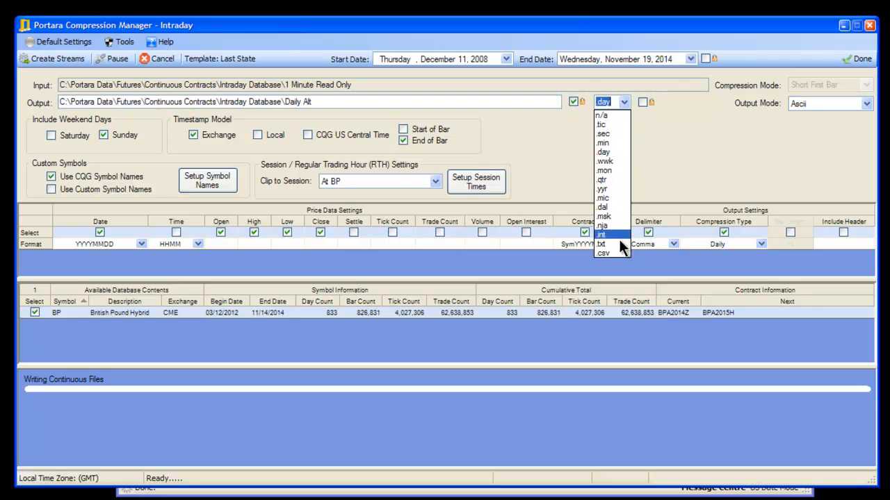
pyautogui.click(604, 253)
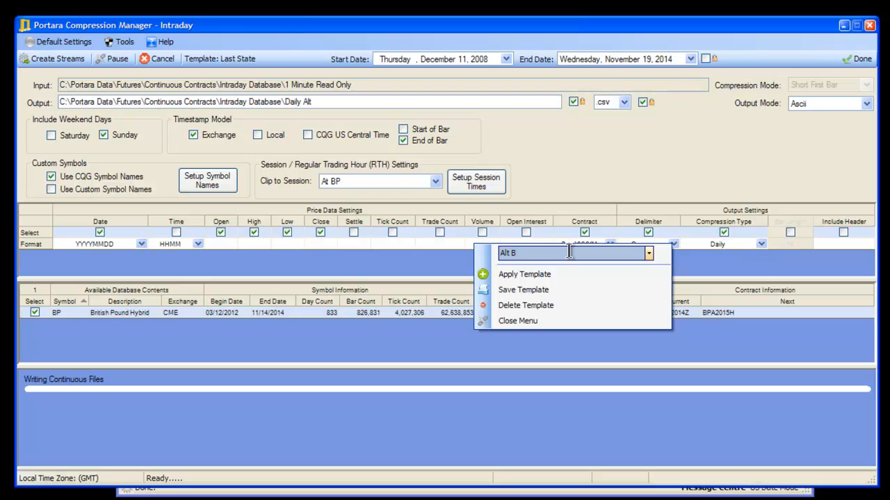
pyautogui.write('P')
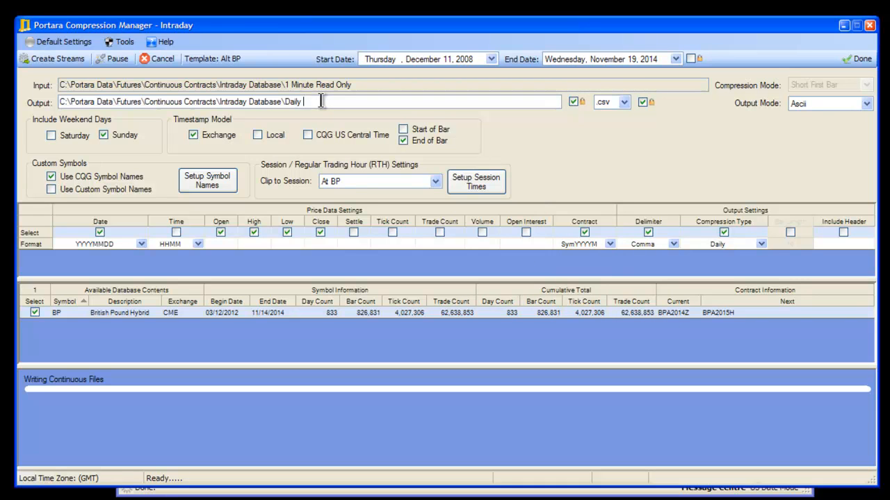
# Change the output folder ending to RTH and clip streams to the RTH BP session
pyautogui.write('R')
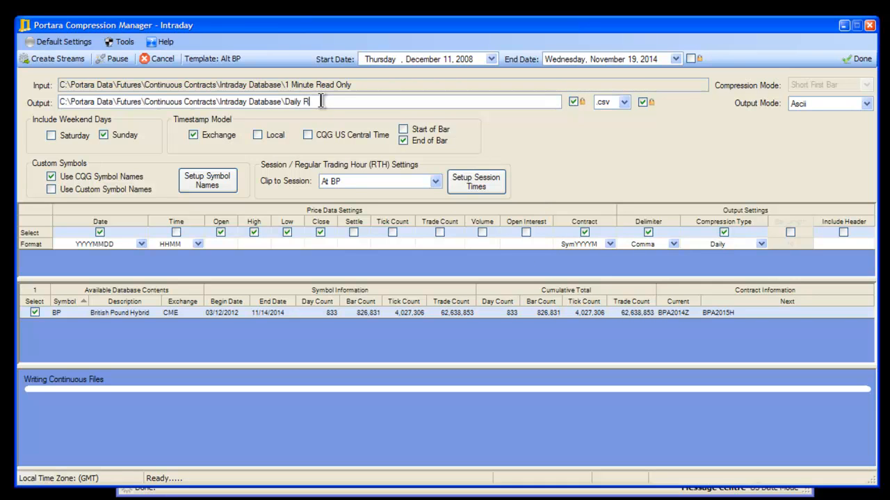
pyautogui.write('TH')
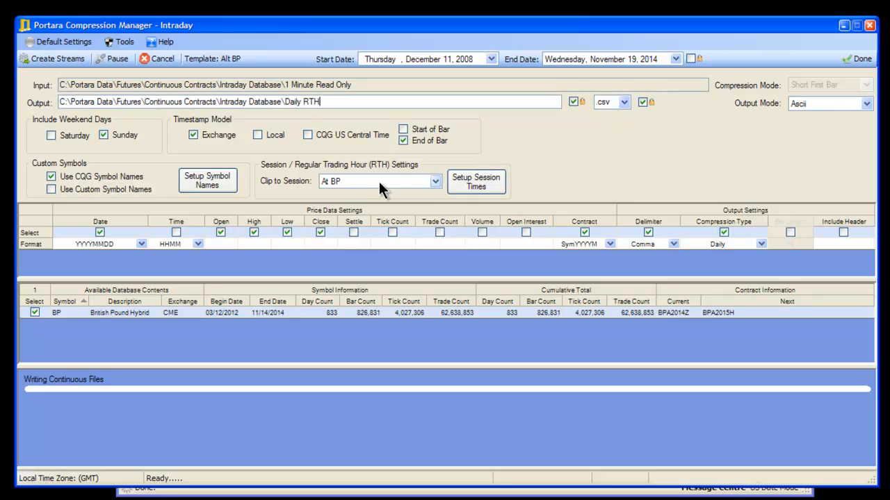
pyautogui.click(434, 180)
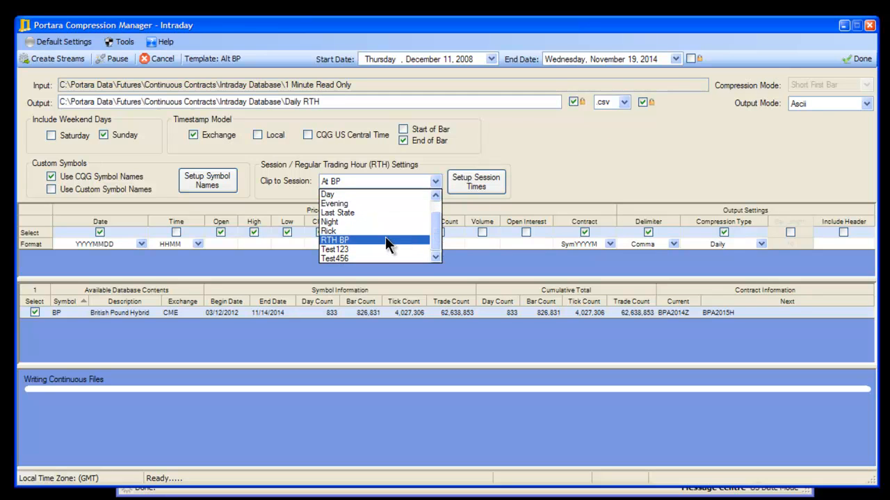
pyautogui.click(333, 239)
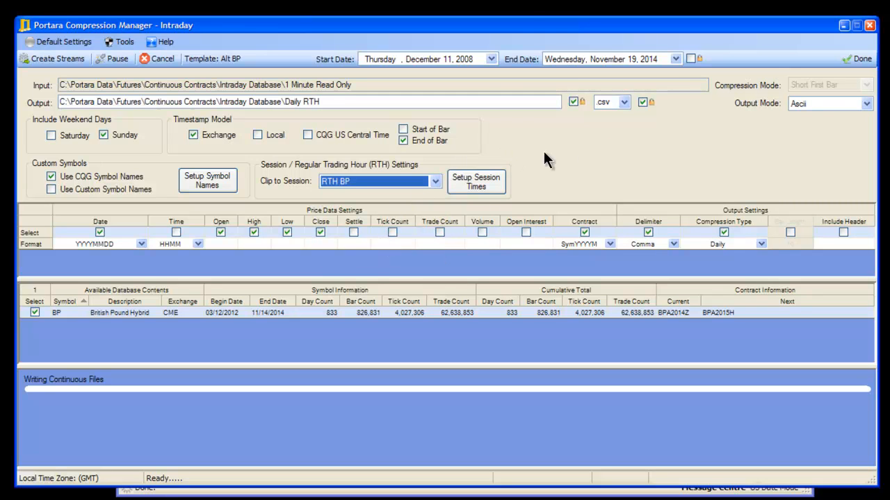
pyautogui.moveTo(417, 345)
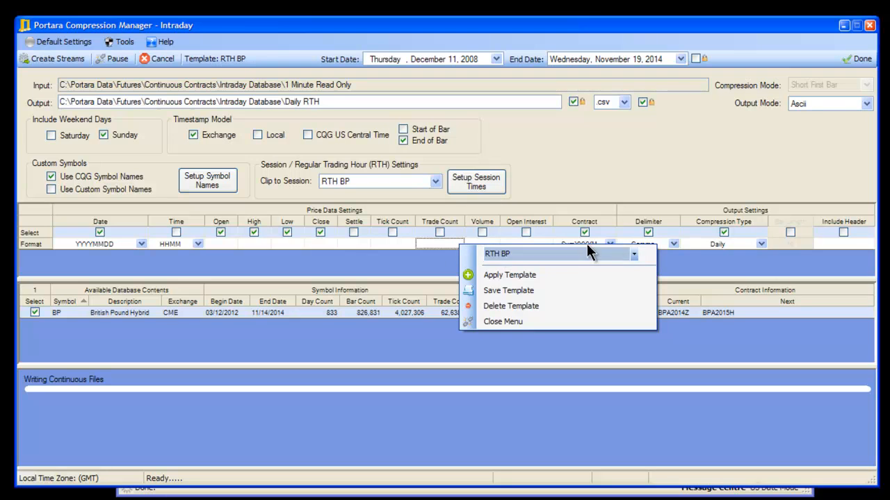
# Apply the Alt BP template, restoring the Daily Alt folder and Alt BP clipping
pyautogui.click(632, 253)
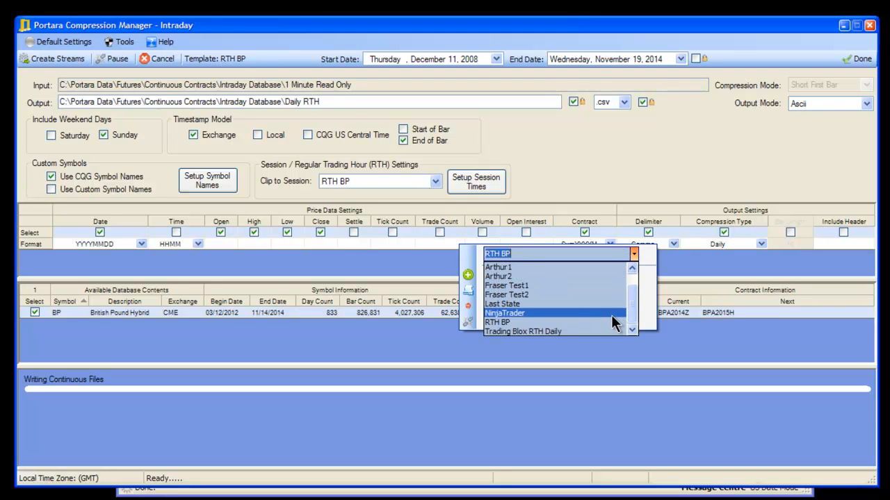
pyautogui.moveTo(613, 286)
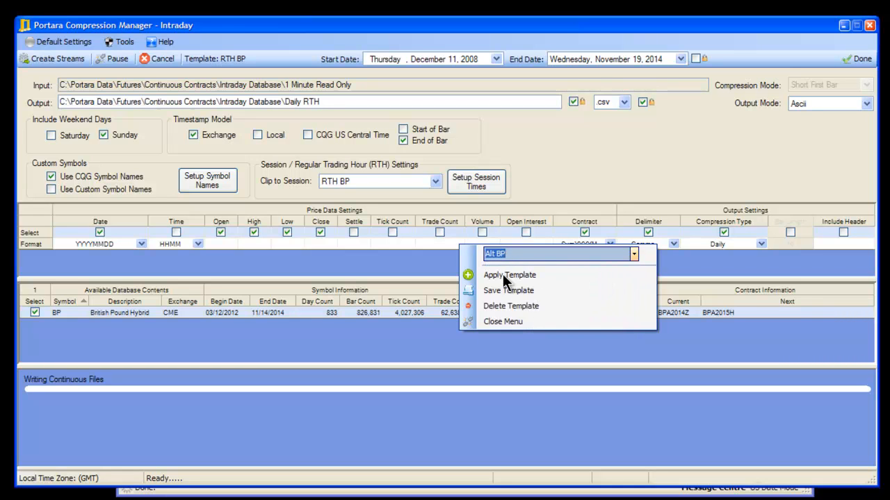
pyautogui.click(509, 275)
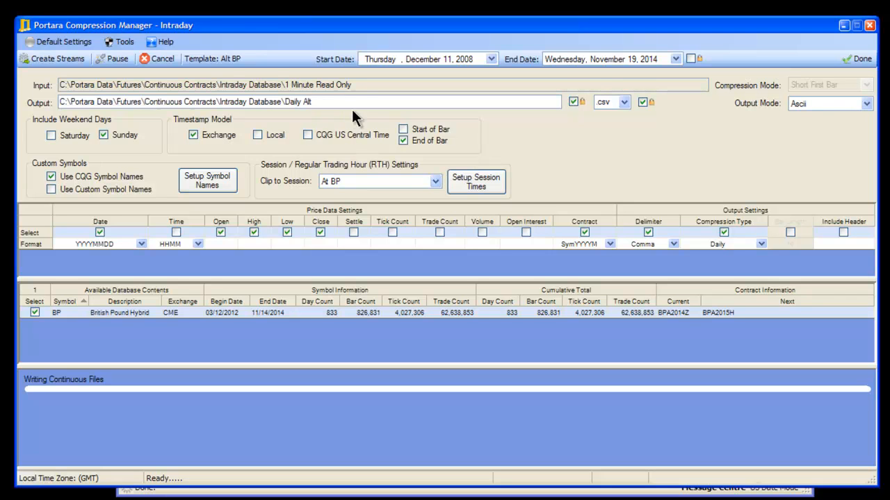
pyautogui.moveTo(583, 169)
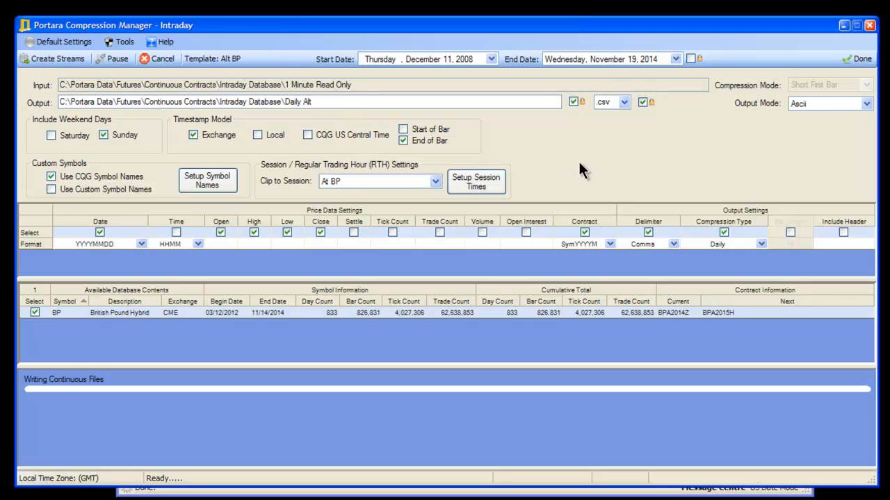
pyautogui.moveTo(494, 252)
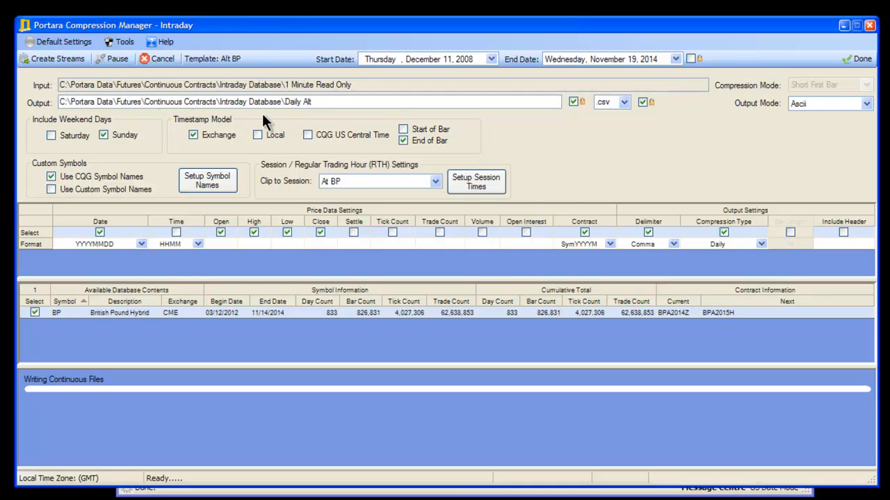
pyautogui.moveTo(289, 122)
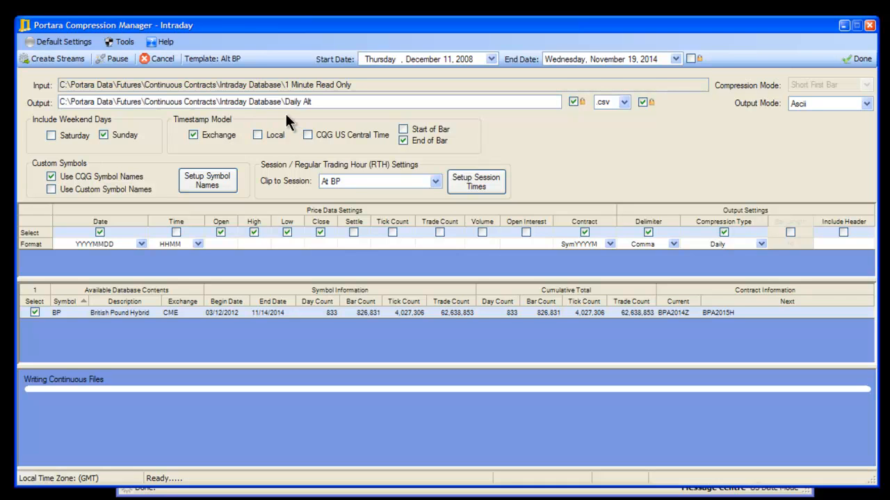
pyautogui.moveTo(333, 114)
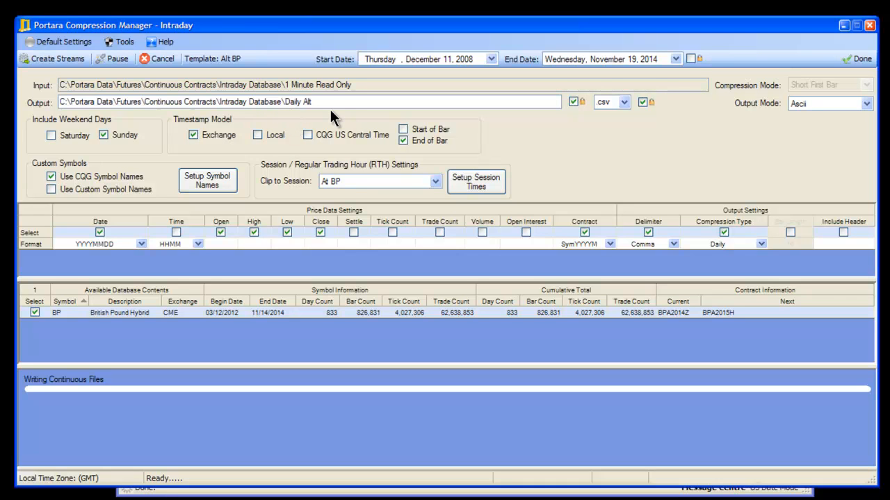